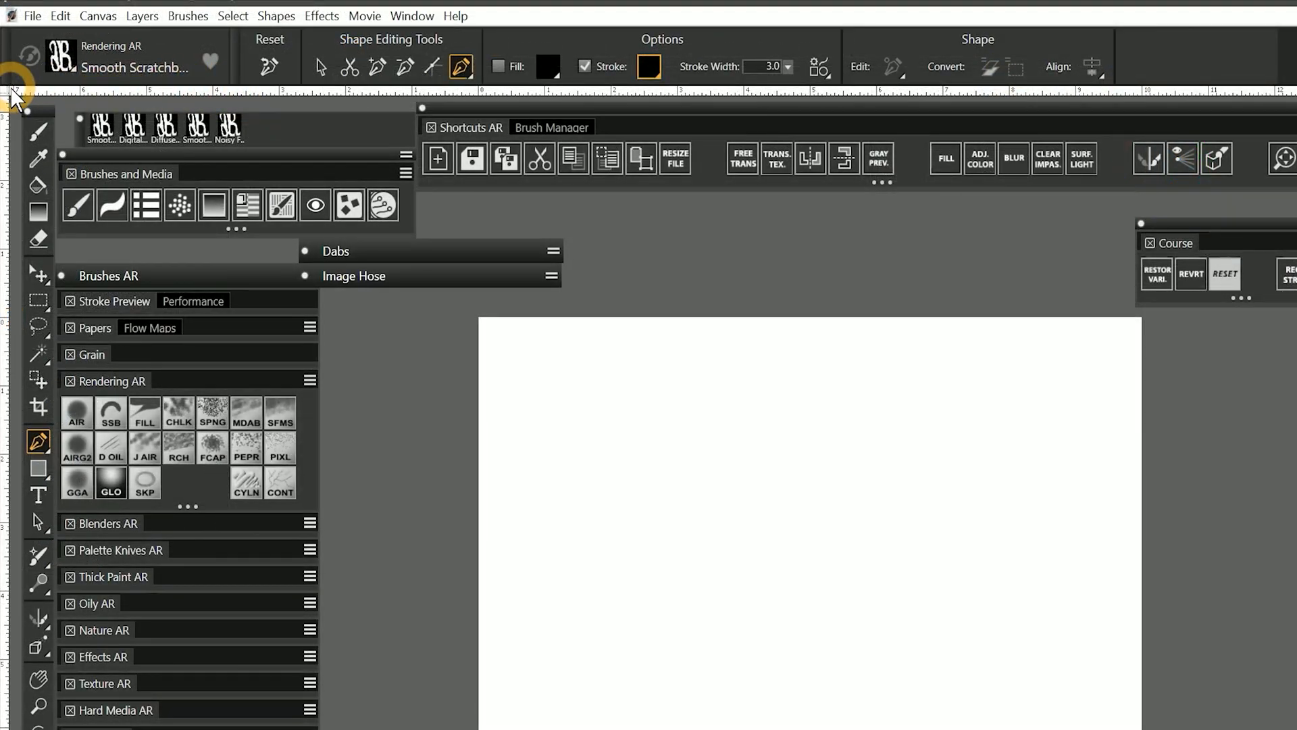
{"action": "mouse_move", "coordinate": [199, 104]}
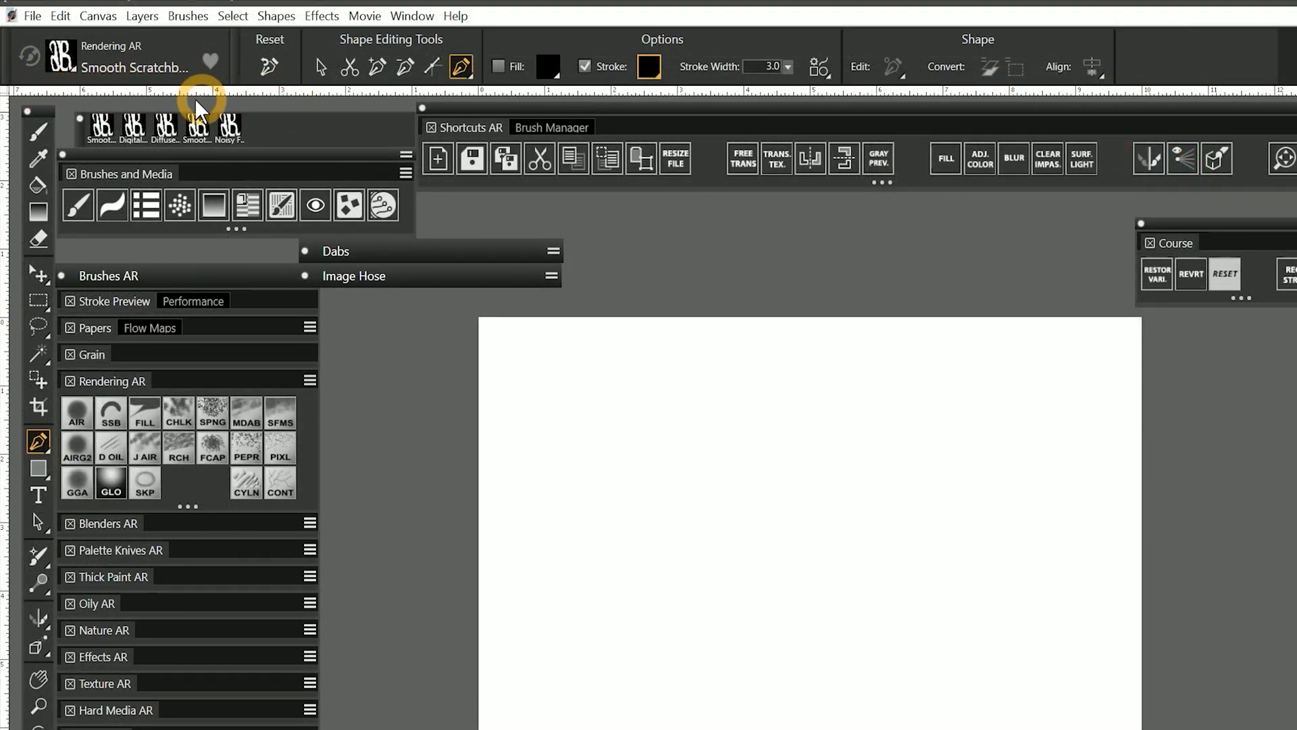
{"action": "mouse_move", "coordinate": [20, 187]}
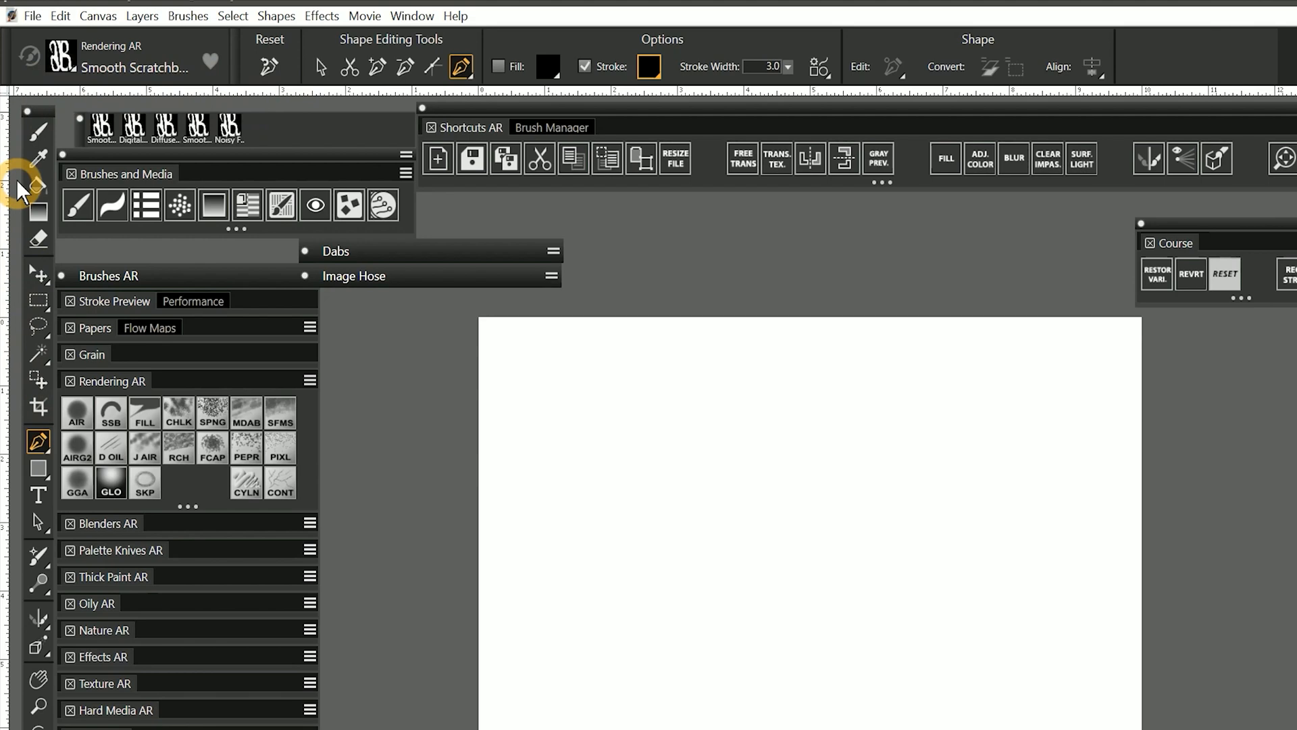
{"action": "mouse_move", "coordinate": [38, 135]}
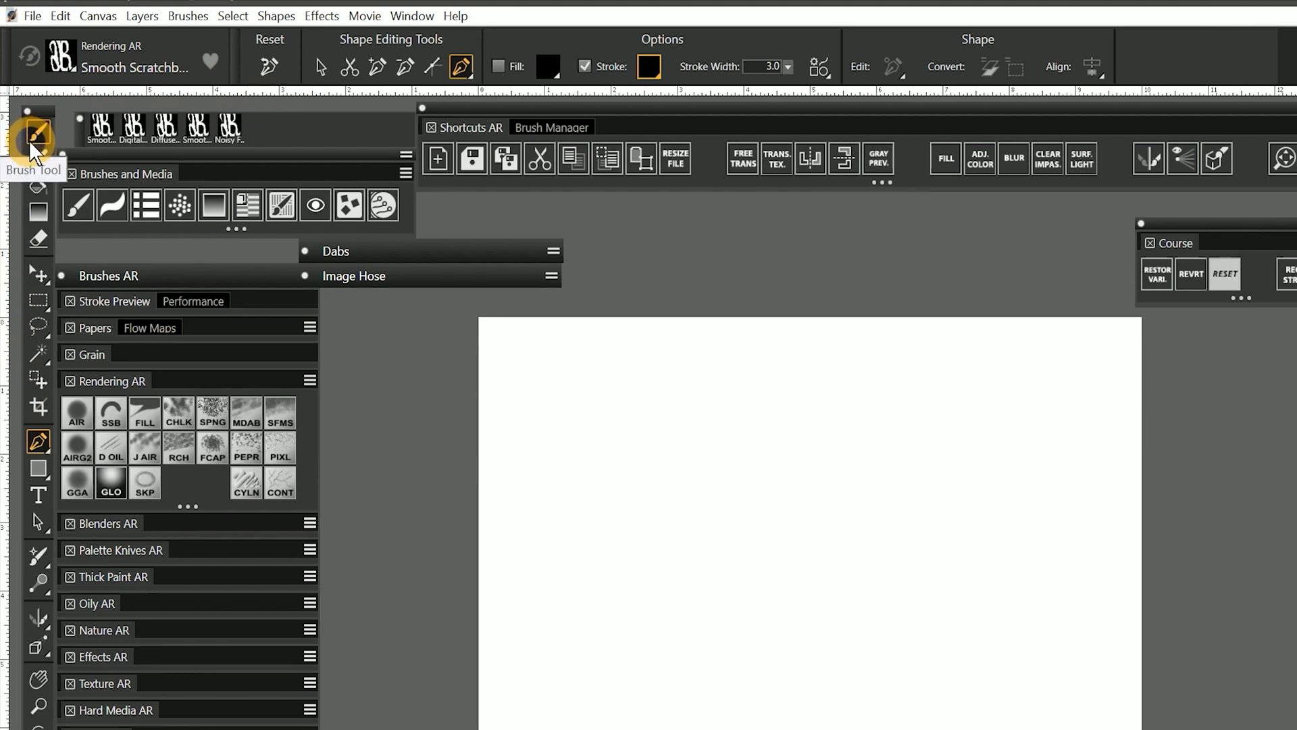
Step: Hide the interface with Tab and pan the blank canvas into the rulers' upper-left corner
{"action": "key", "text": "Tab"}
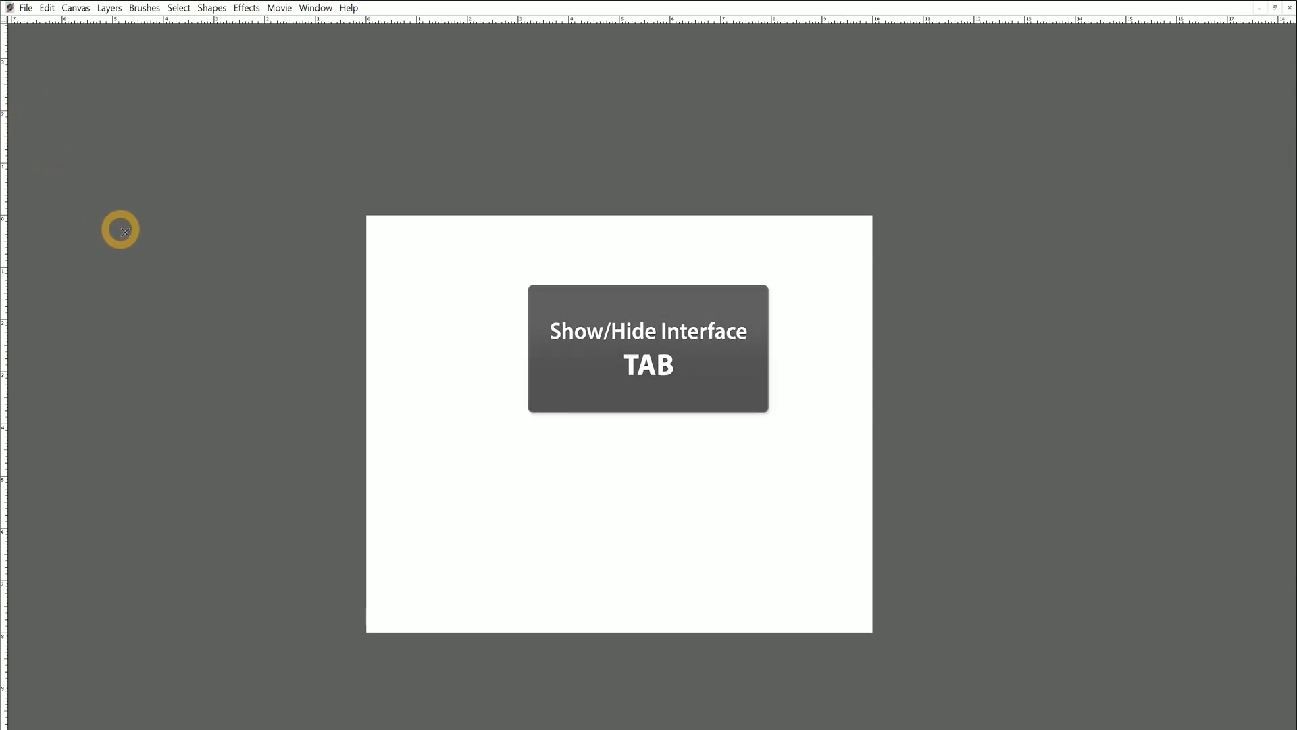
{"action": "key", "text": "space"}
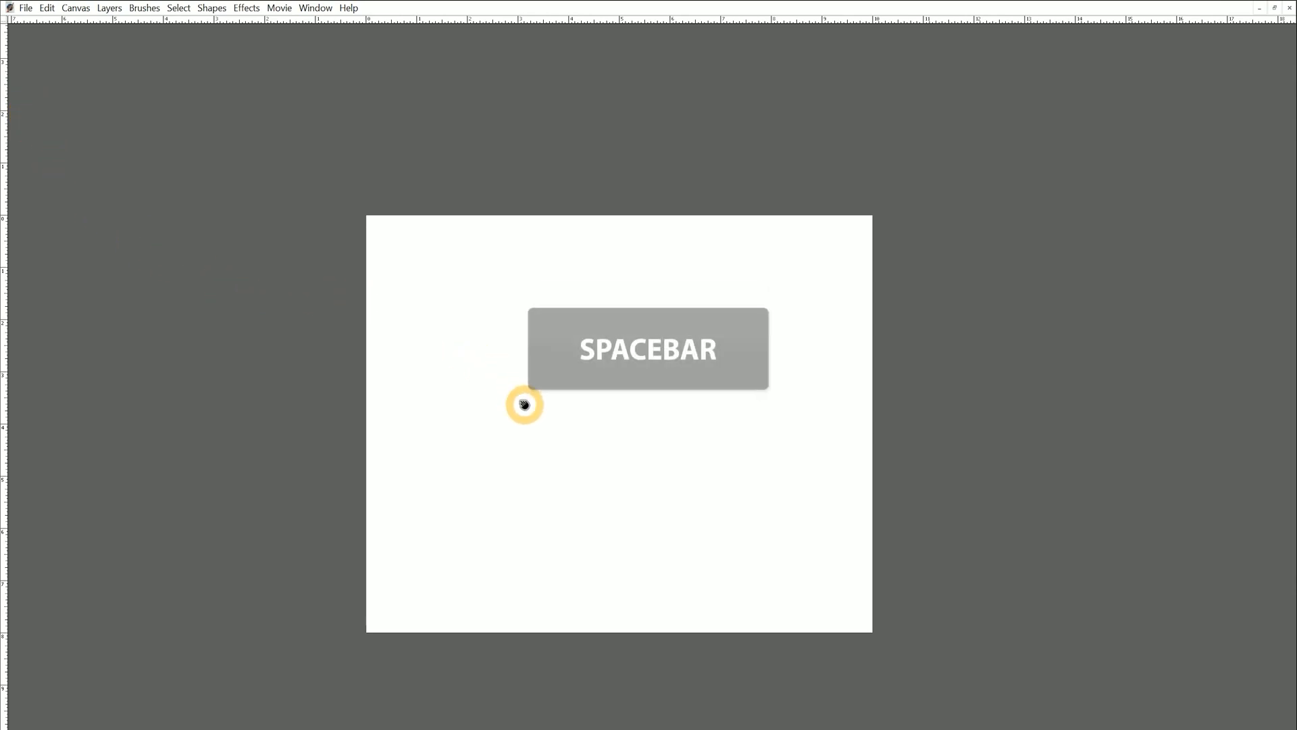
{"action": "key", "text": "space"}
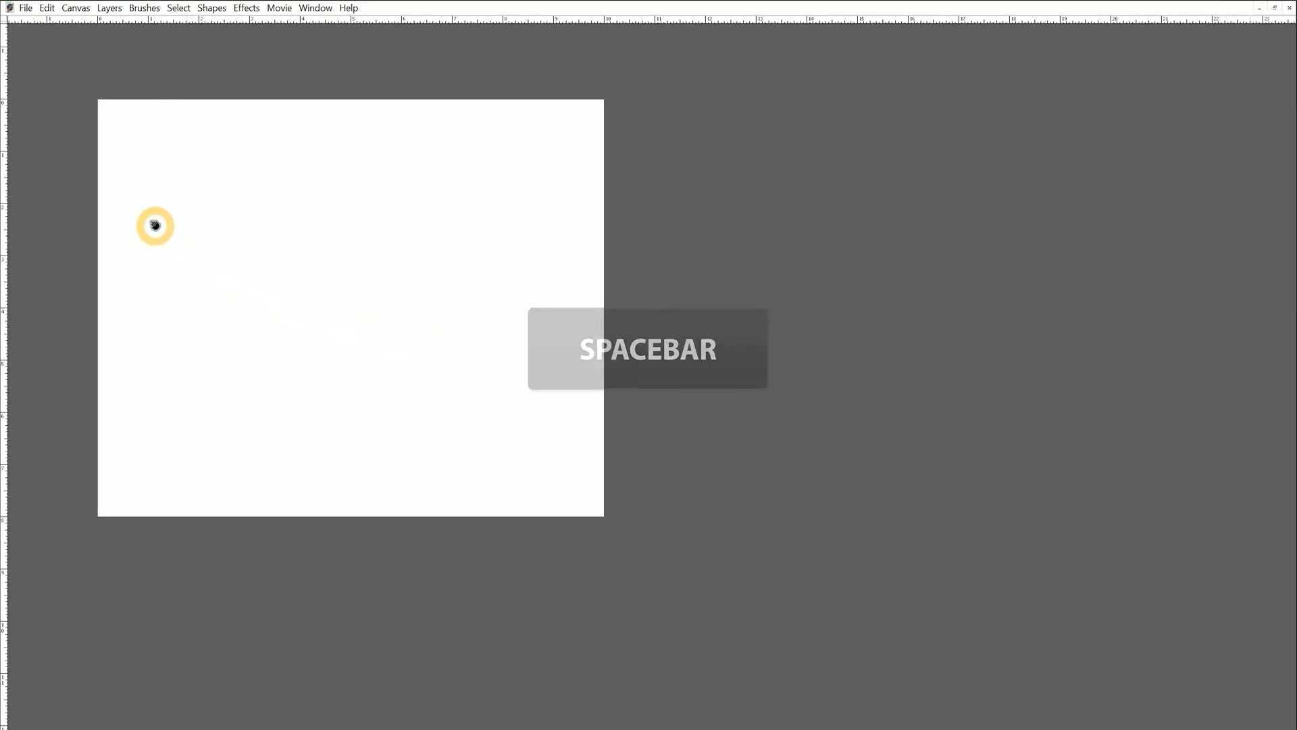
{"action": "key", "text": "space"}
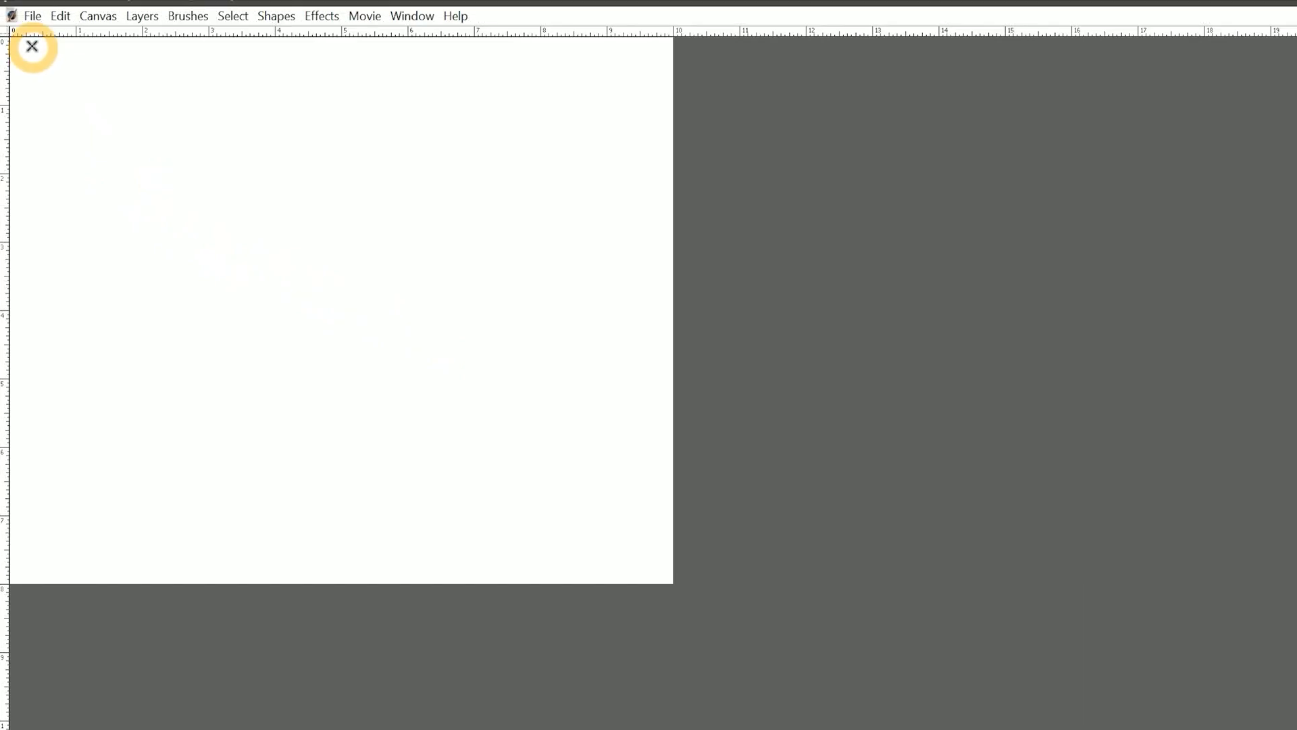
{"action": "mouse_move", "coordinate": [75, 52]}
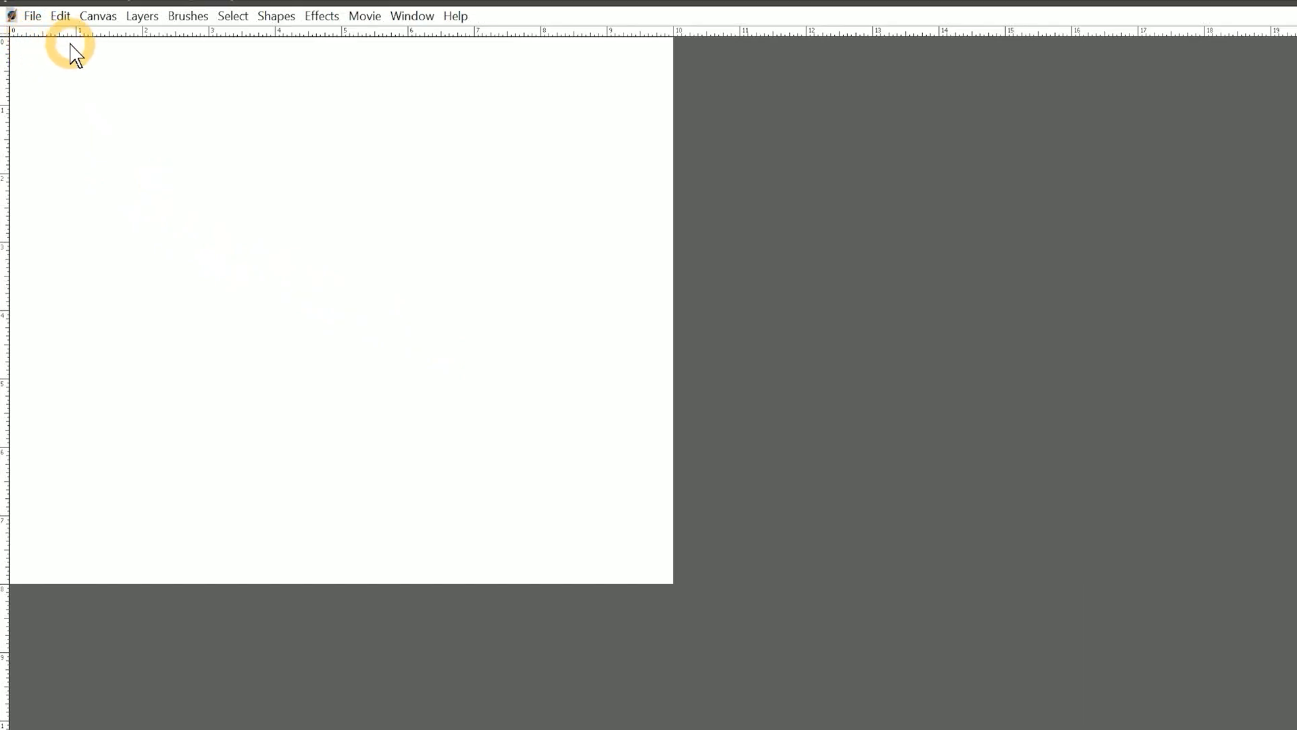
{"action": "mouse_move", "coordinate": [33, 50]}
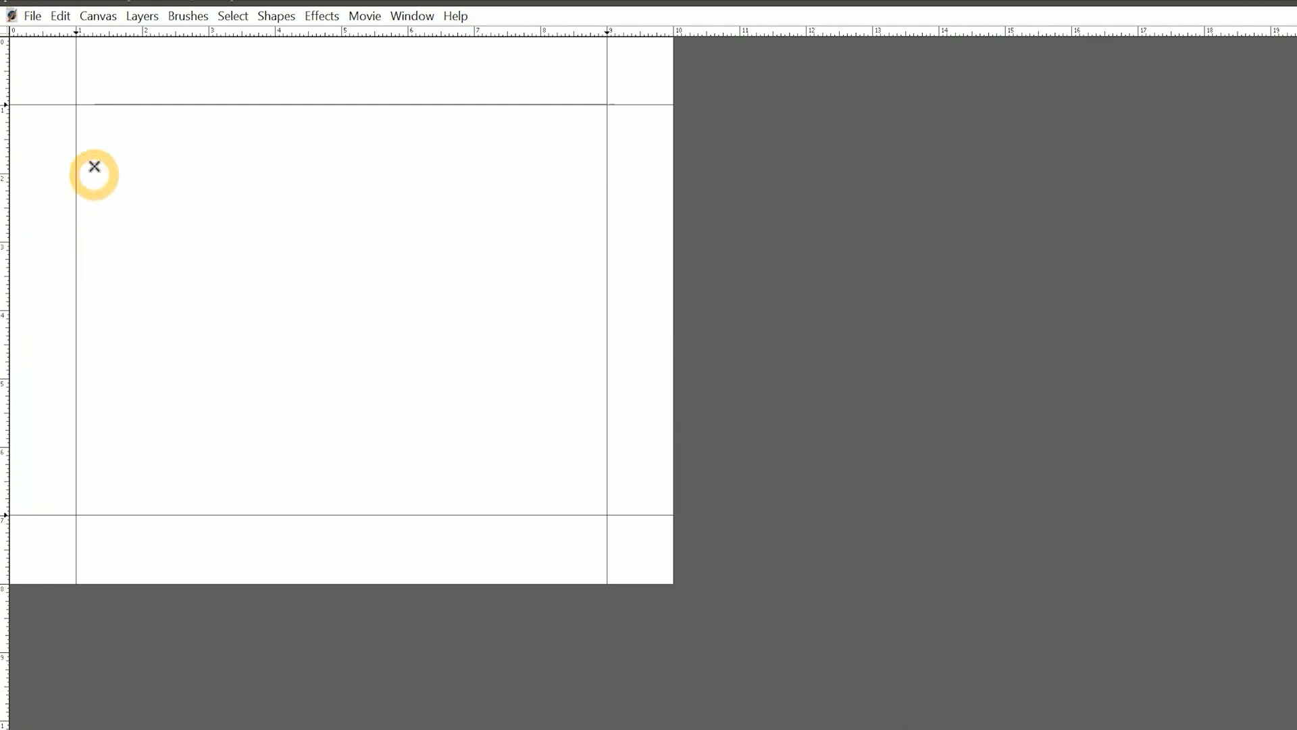
{"action": "mouse_move", "coordinate": [445, 118]}
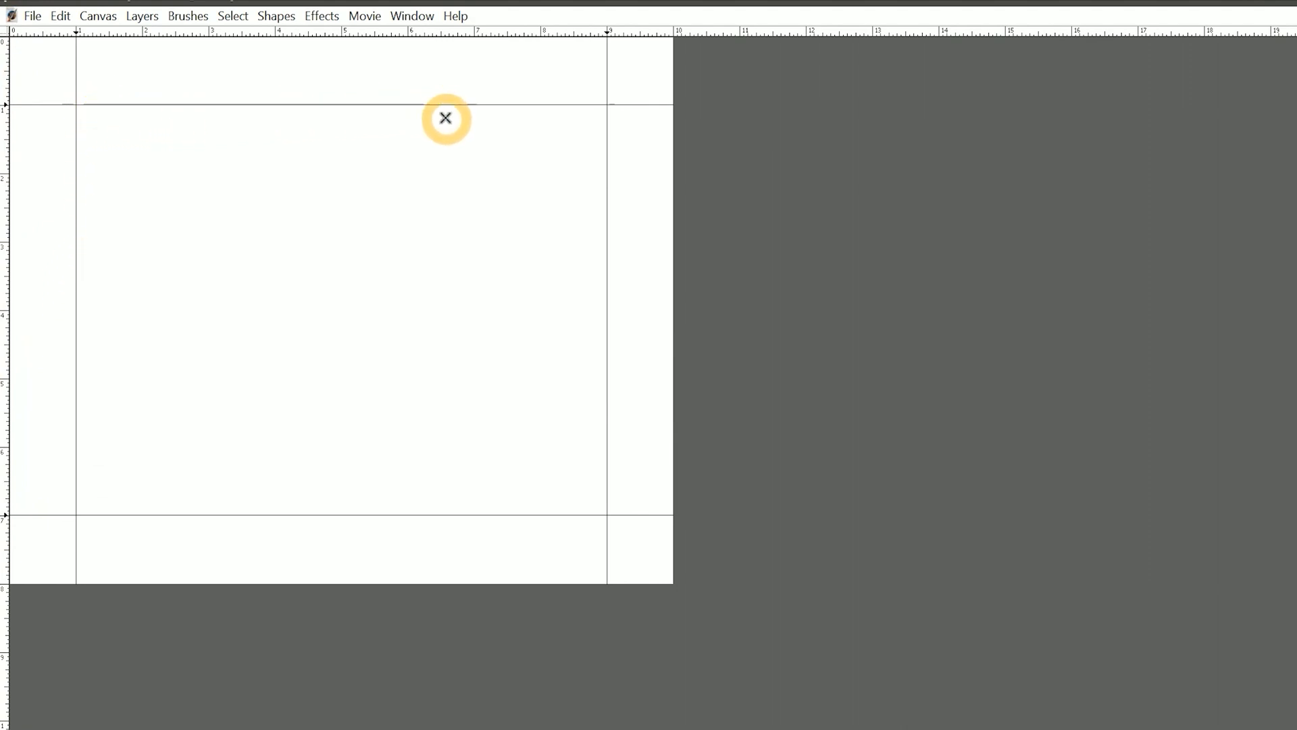
{"action": "mouse_move", "coordinate": [455, 123]}
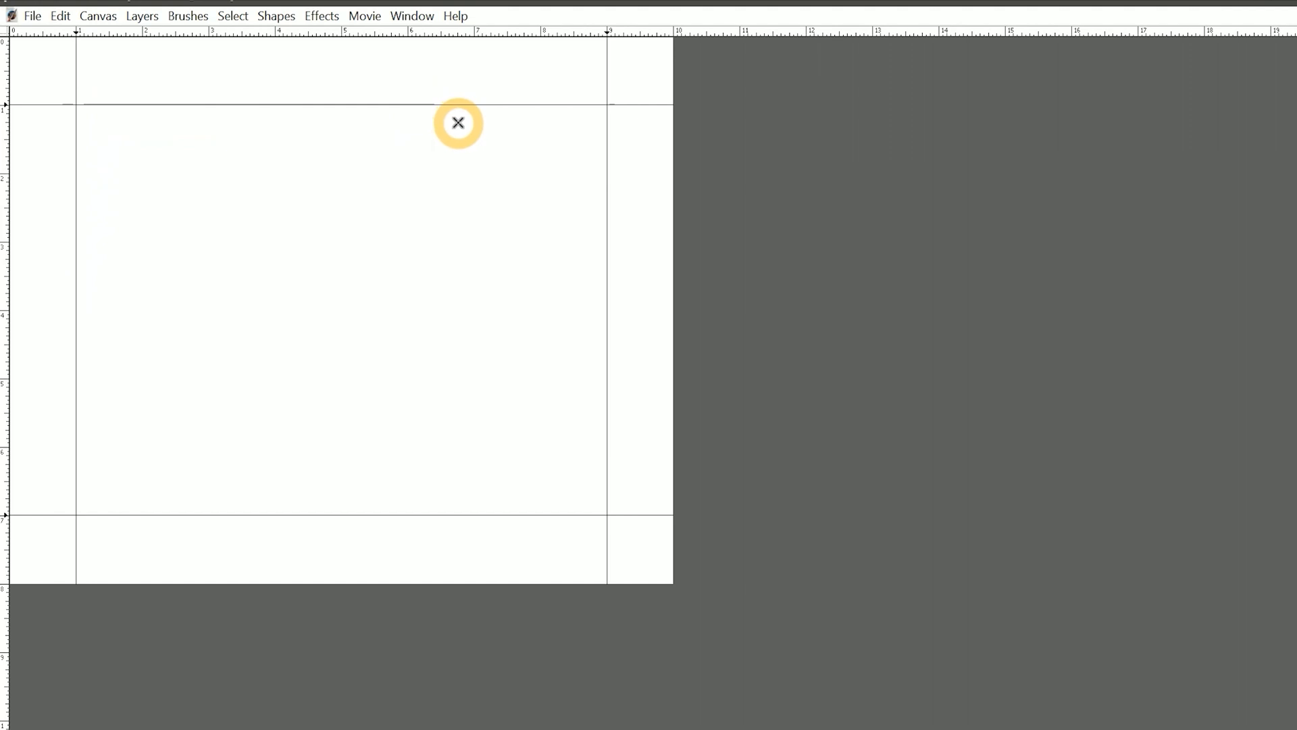
{"action": "mouse_move", "coordinate": [489, 177]}
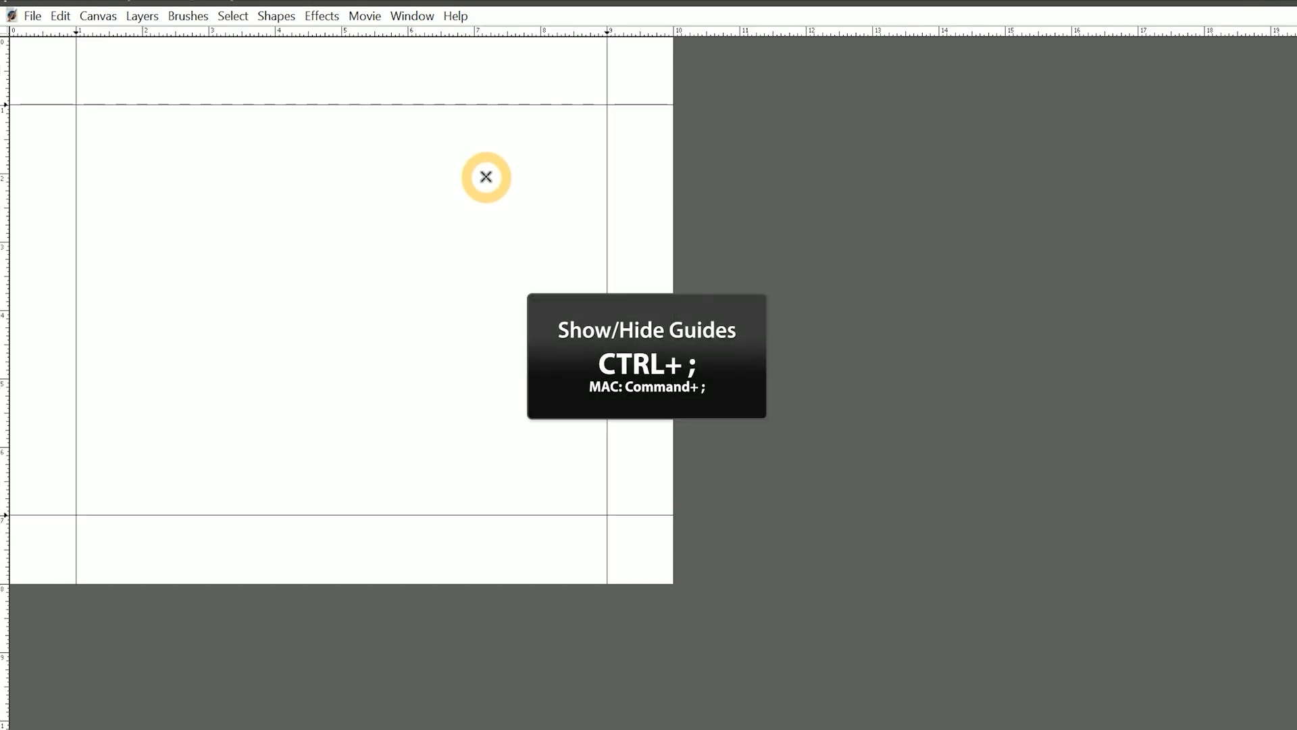
{"action": "mouse_move", "coordinate": [621, 129]}
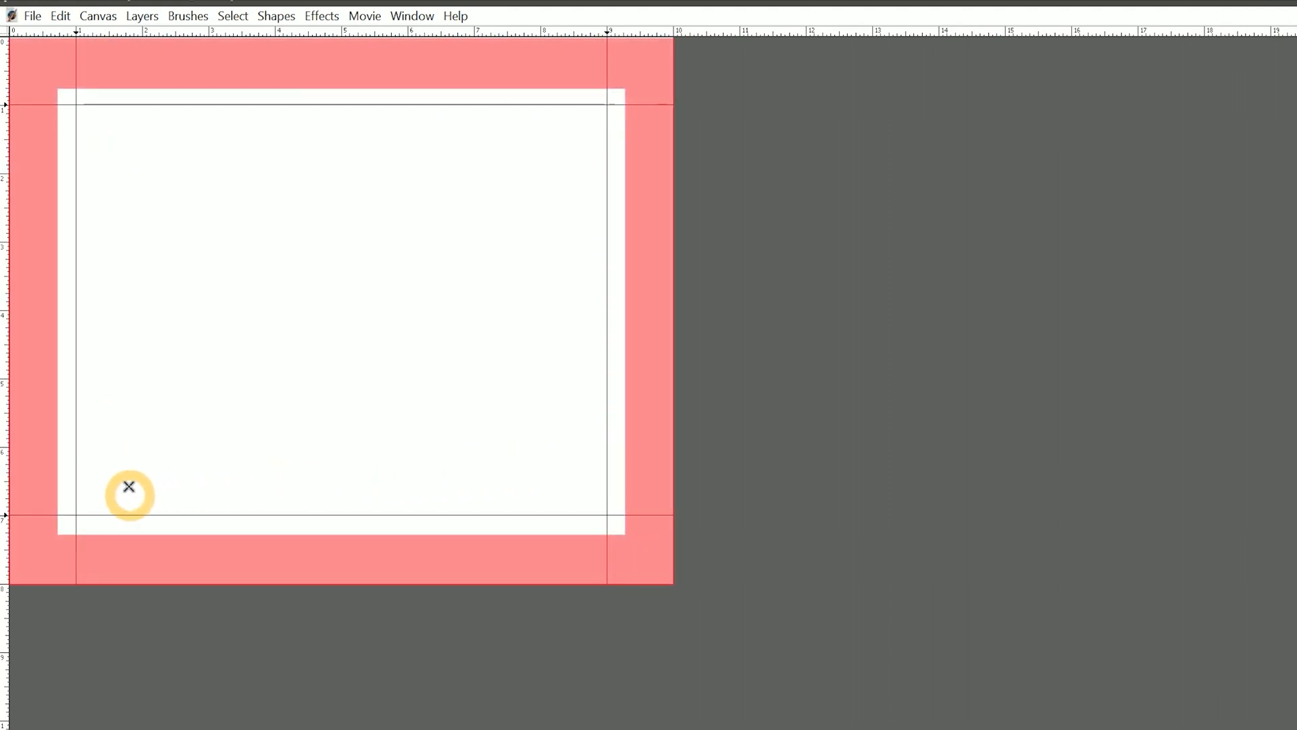
{"action": "mouse_move", "coordinate": [617, 88]}
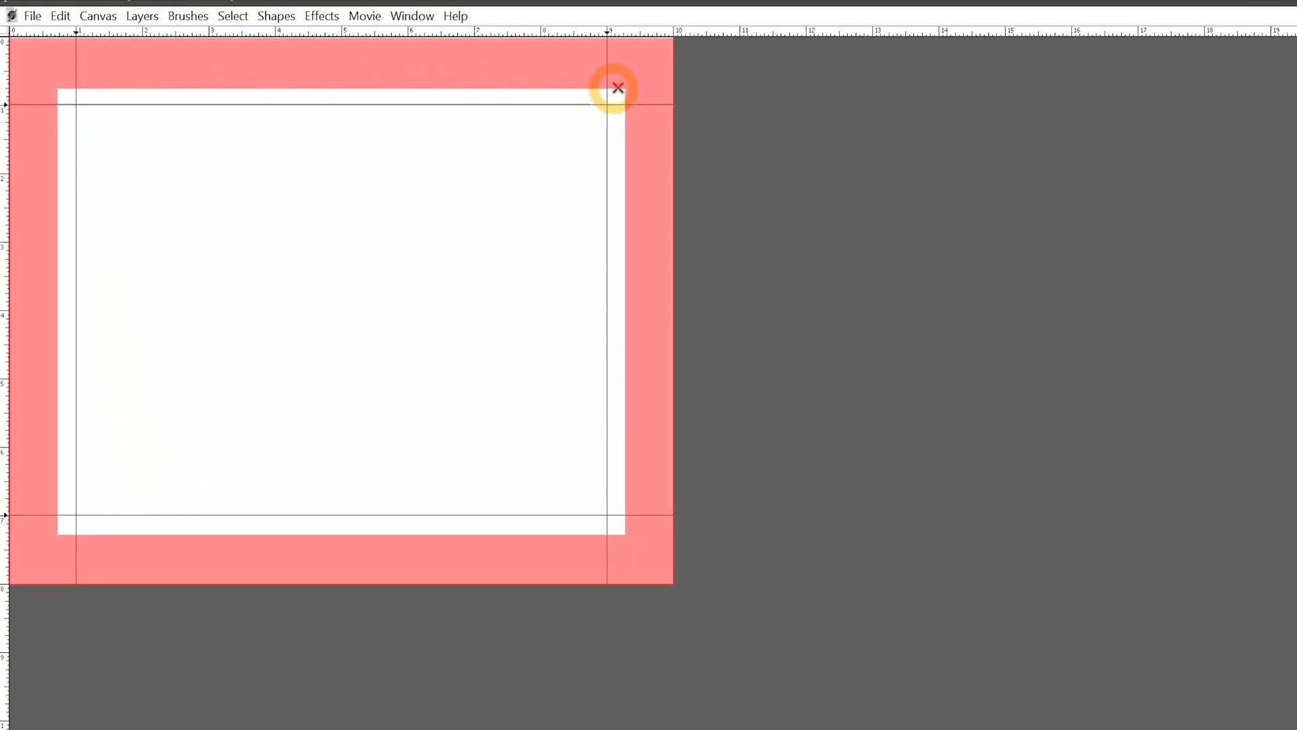
{"action": "mouse_move", "coordinate": [635, 375]}
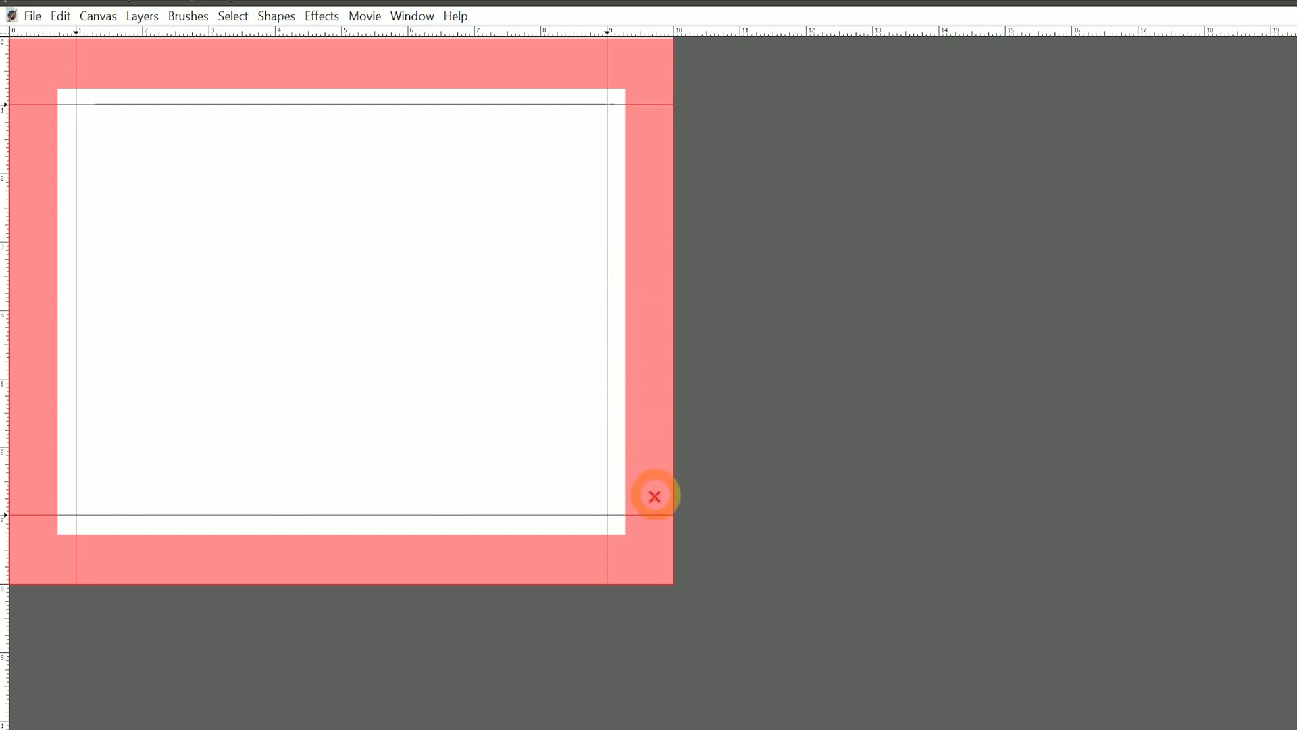
{"action": "mouse_move", "coordinate": [658, 461]}
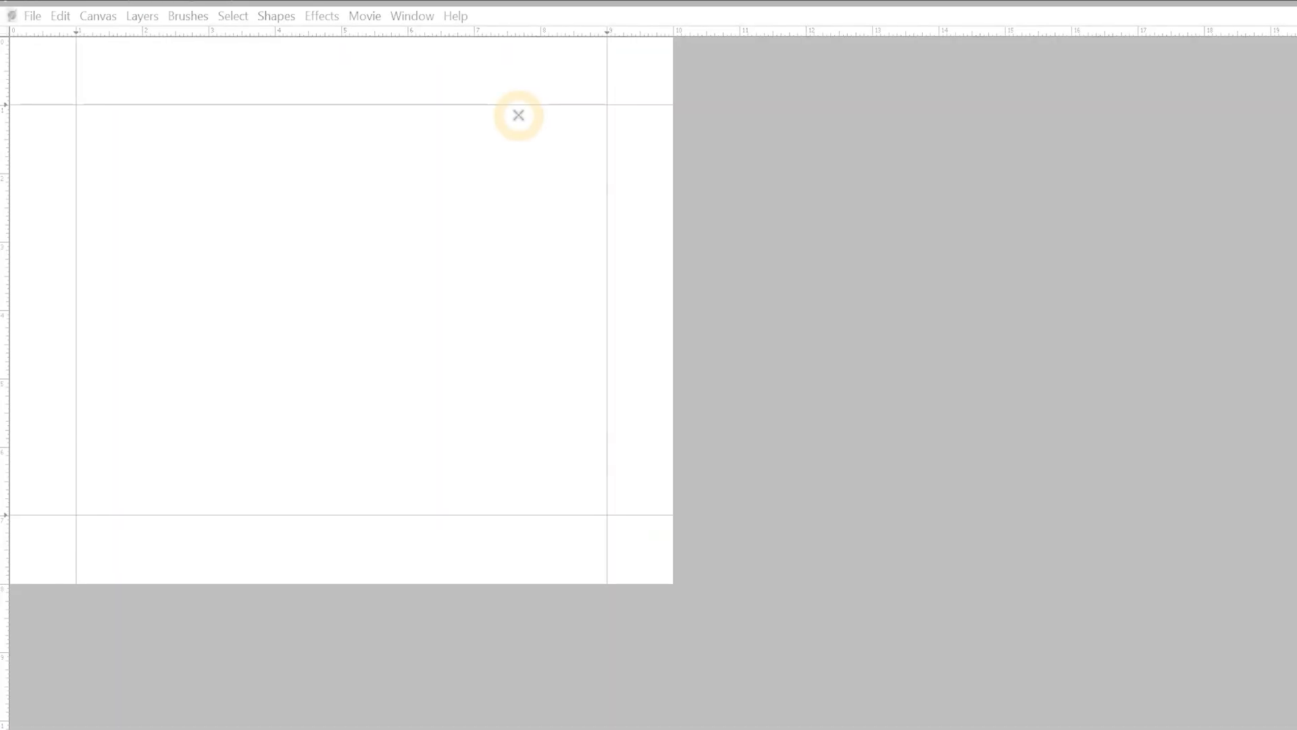
{"action": "mouse_move", "coordinate": [301, 39]}
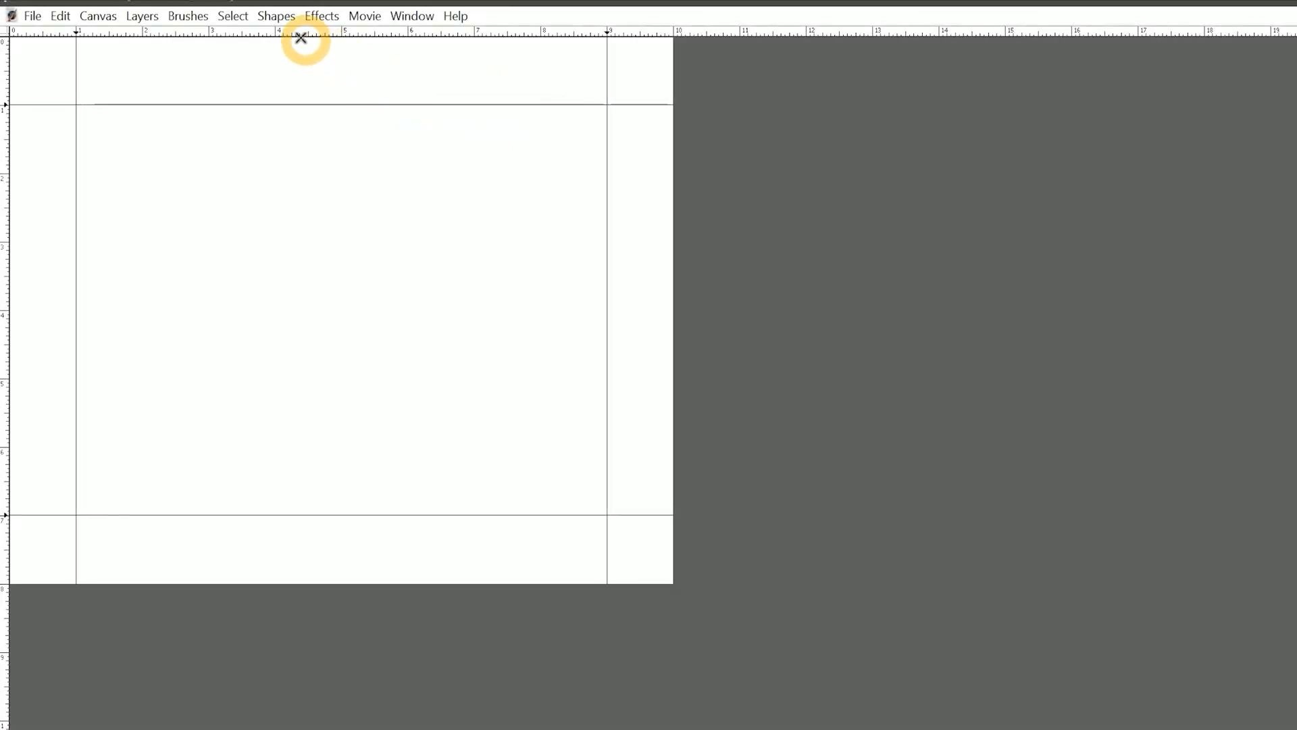
{"action": "left_click", "coordinate": [97, 16]}
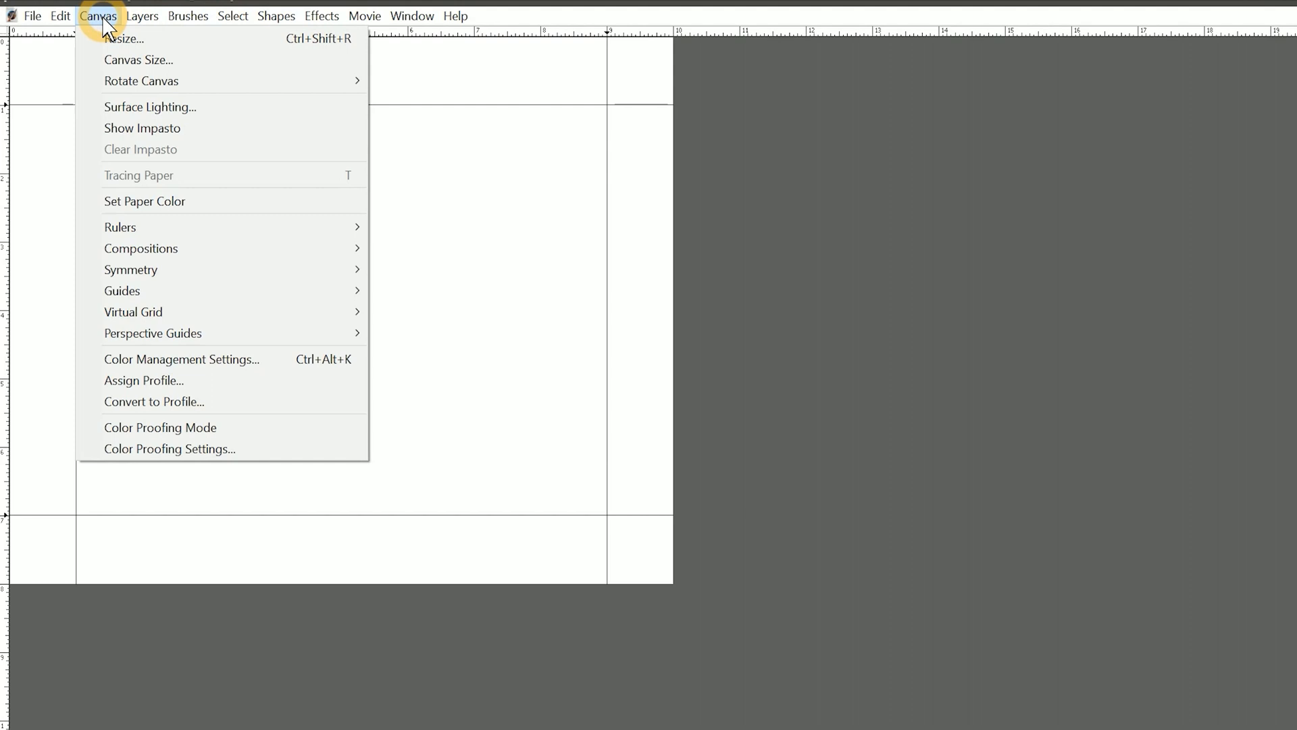
{"action": "mouse_move", "coordinate": [121, 227]}
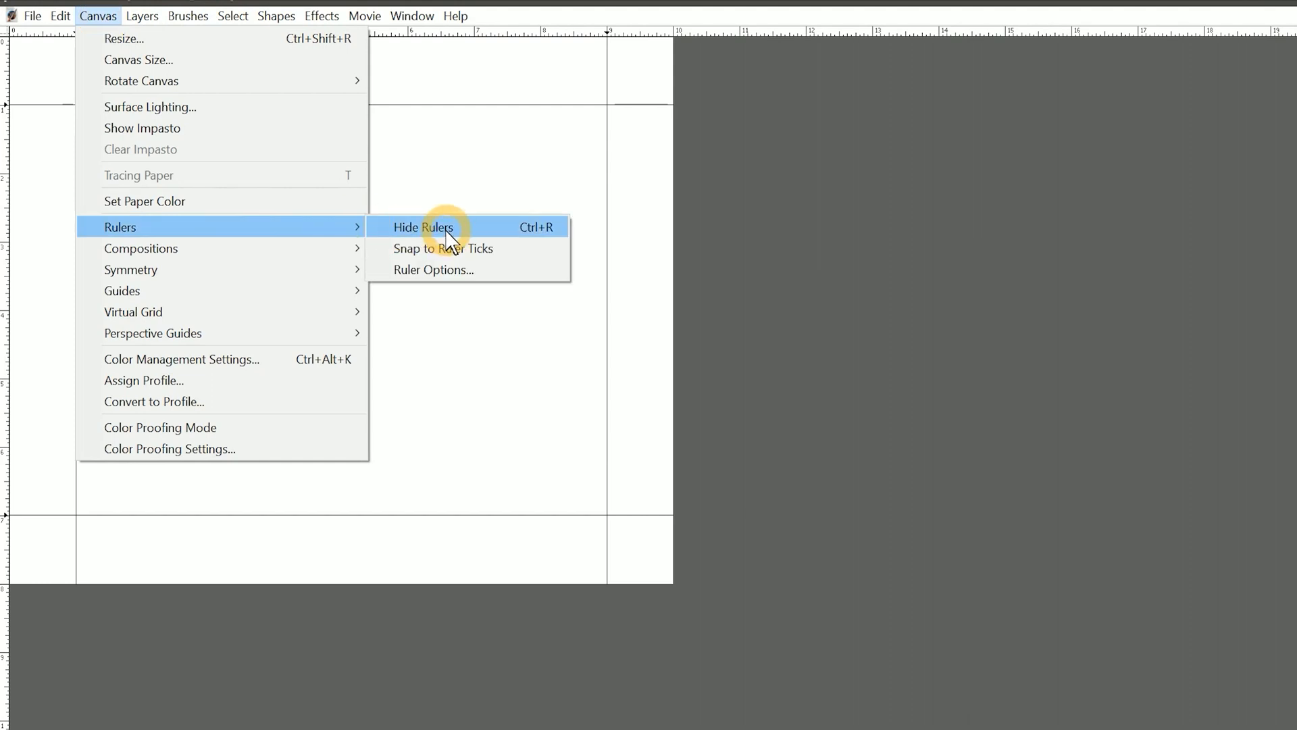
{"action": "mouse_move", "coordinate": [445, 253]}
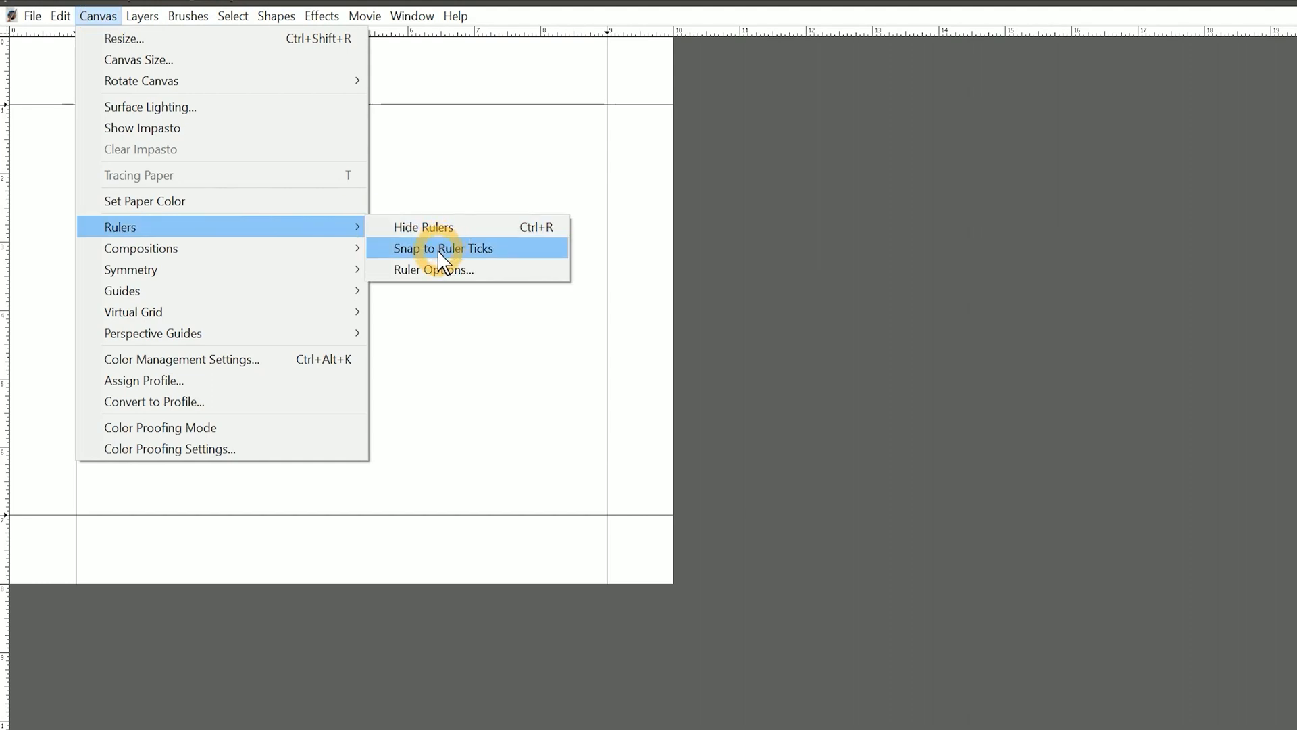
{"action": "mouse_move", "coordinate": [434, 268]}
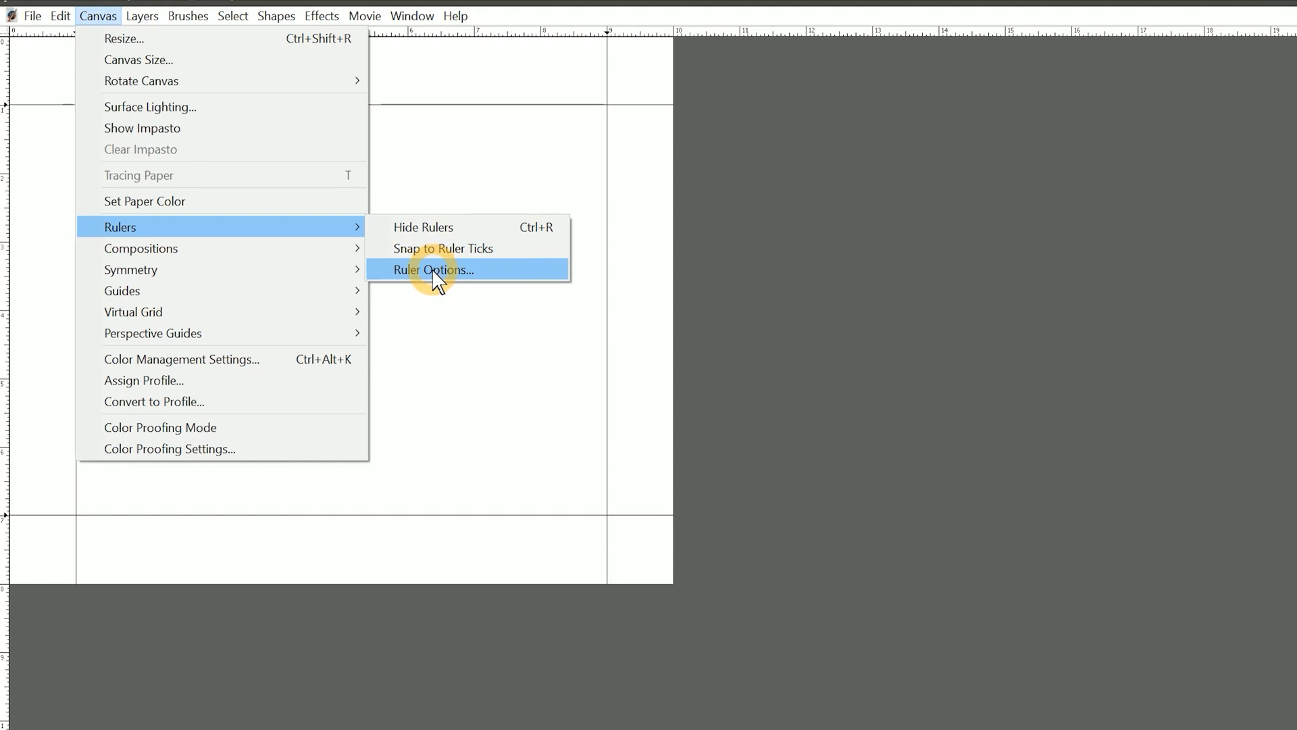
{"action": "left_click", "coordinate": [434, 269]}
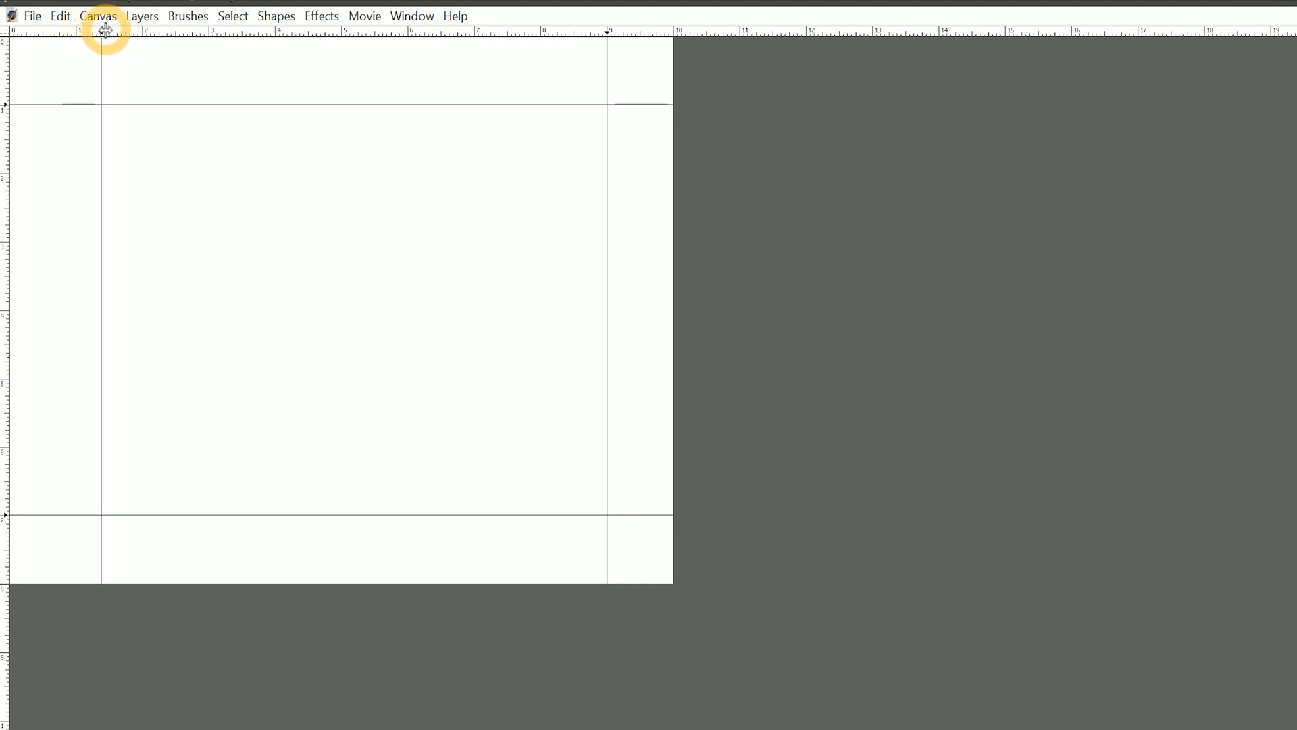
Step: Set Ruler Units to Pixels in Ruler Options, then reopen the unit settings
{"action": "left_click", "coordinate": [97, 16]}
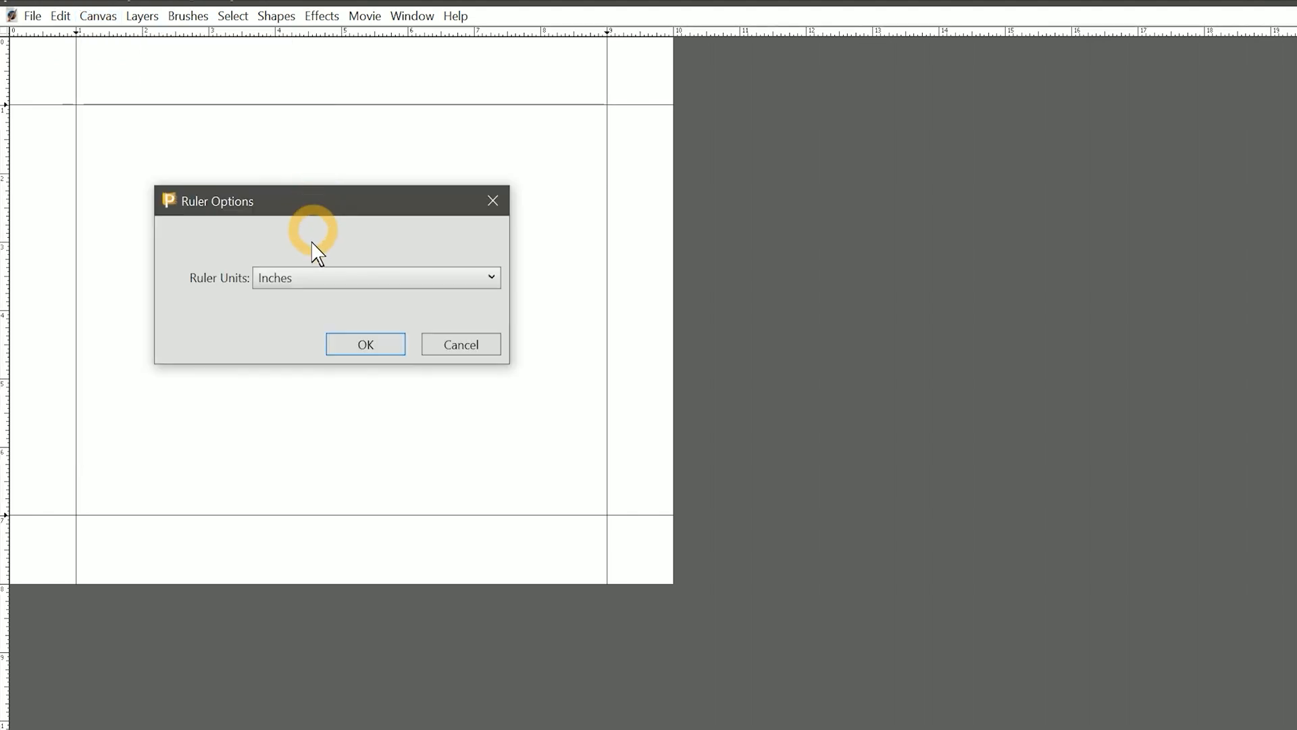
{"action": "left_click", "coordinate": [374, 277]}
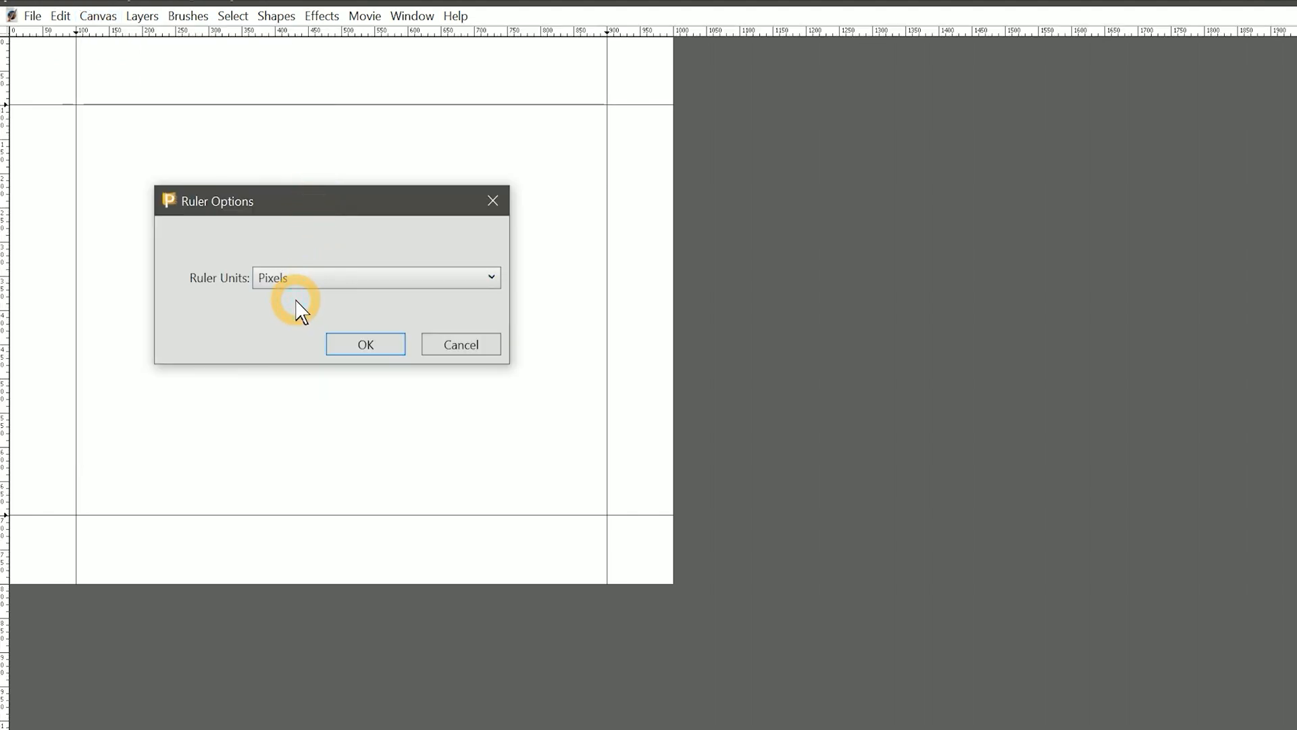
{"action": "left_click", "coordinate": [364, 345]}
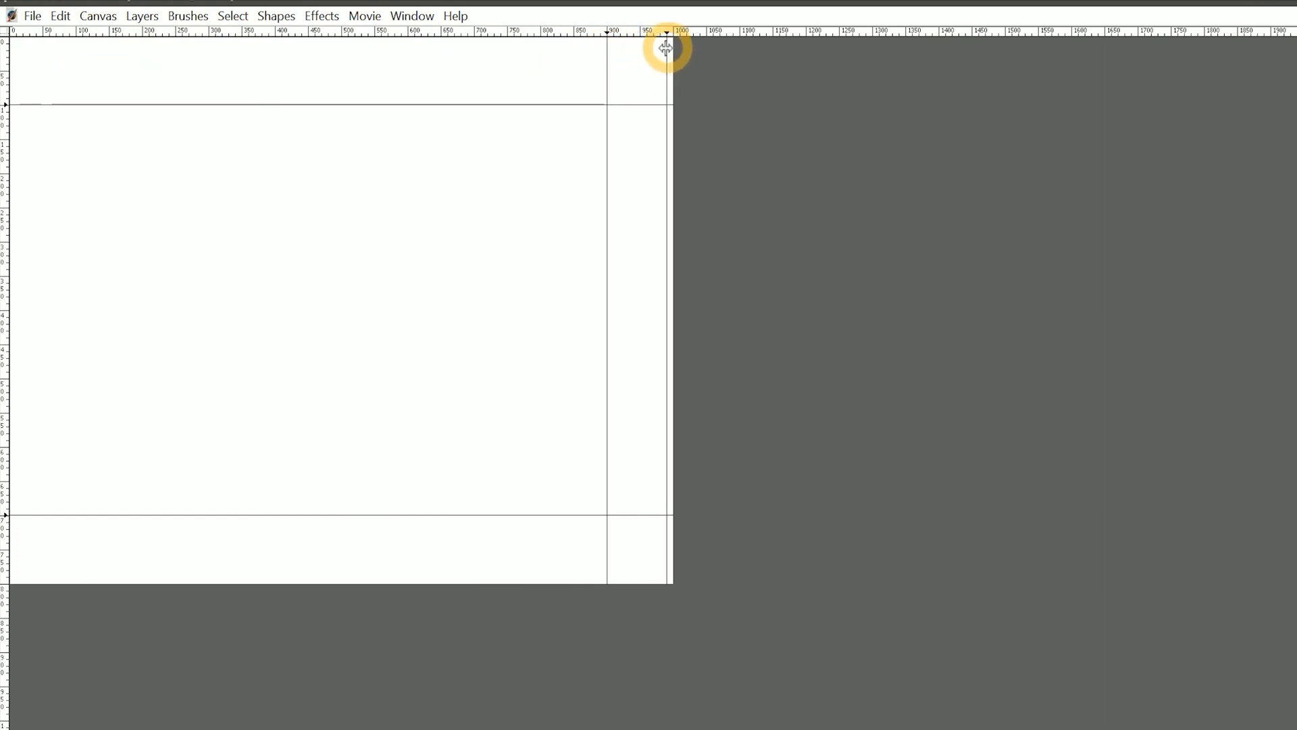
{"action": "key", "text": "alt"}
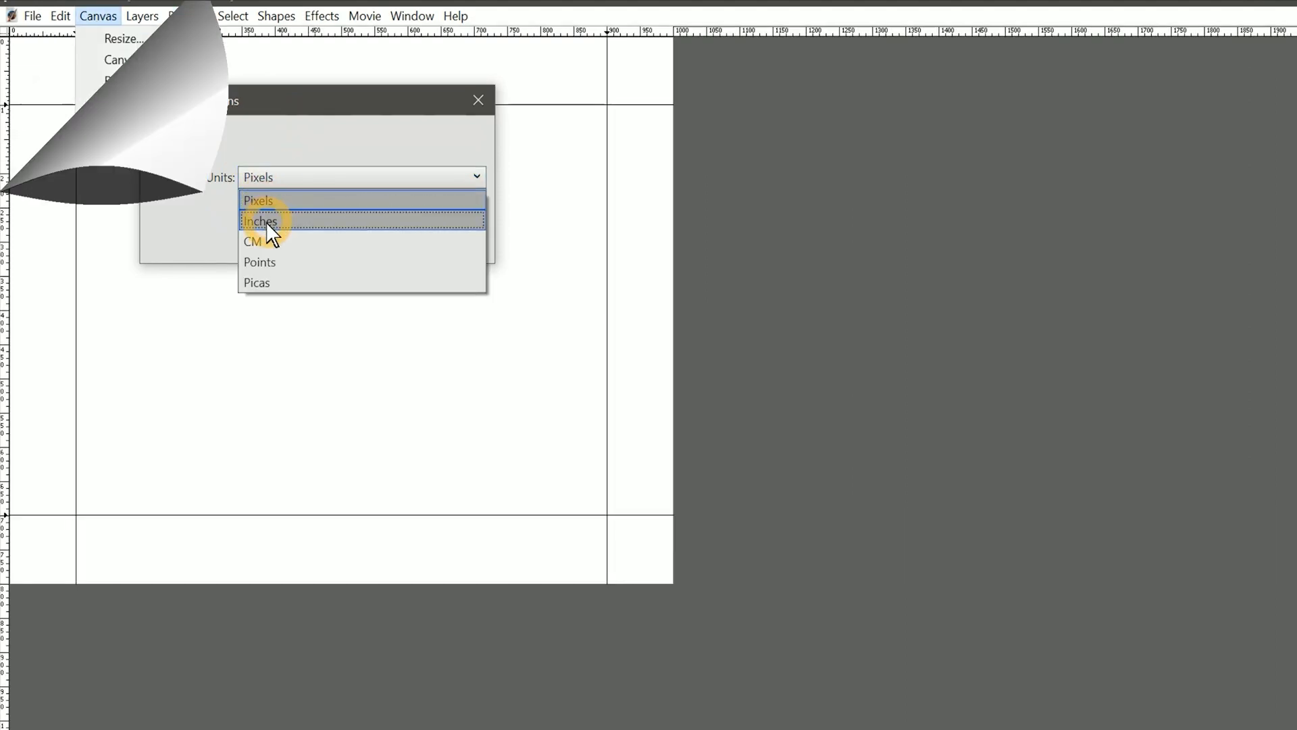
{"action": "left_click", "coordinate": [98, 16]}
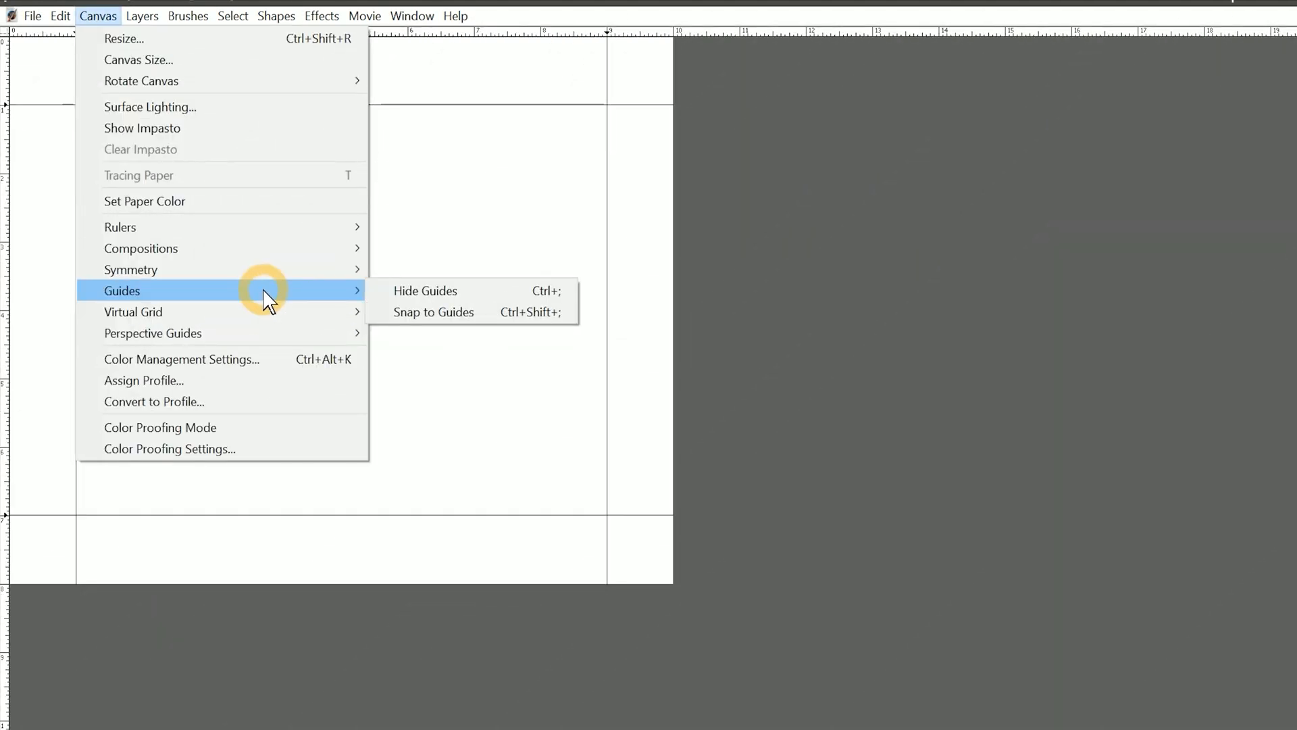
{"action": "mouse_move", "coordinate": [425, 291]}
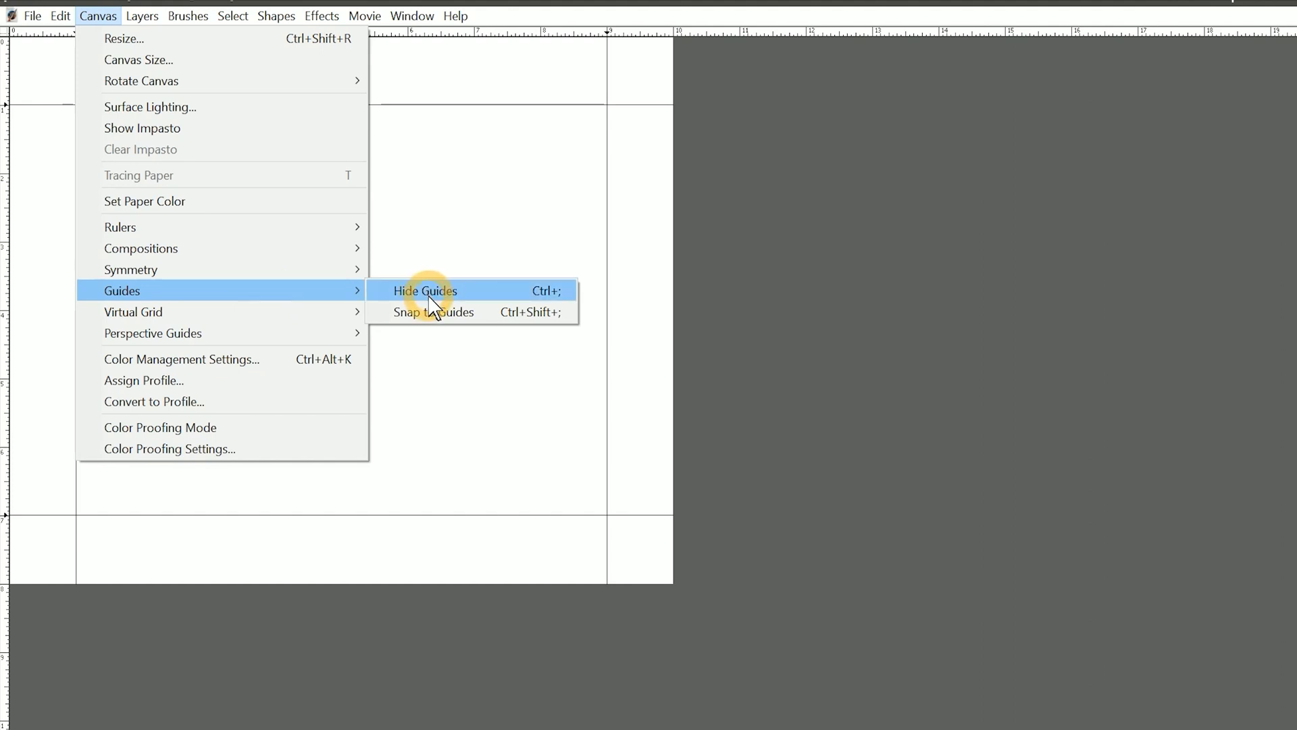
{"action": "left_click", "coordinate": [424, 290]}
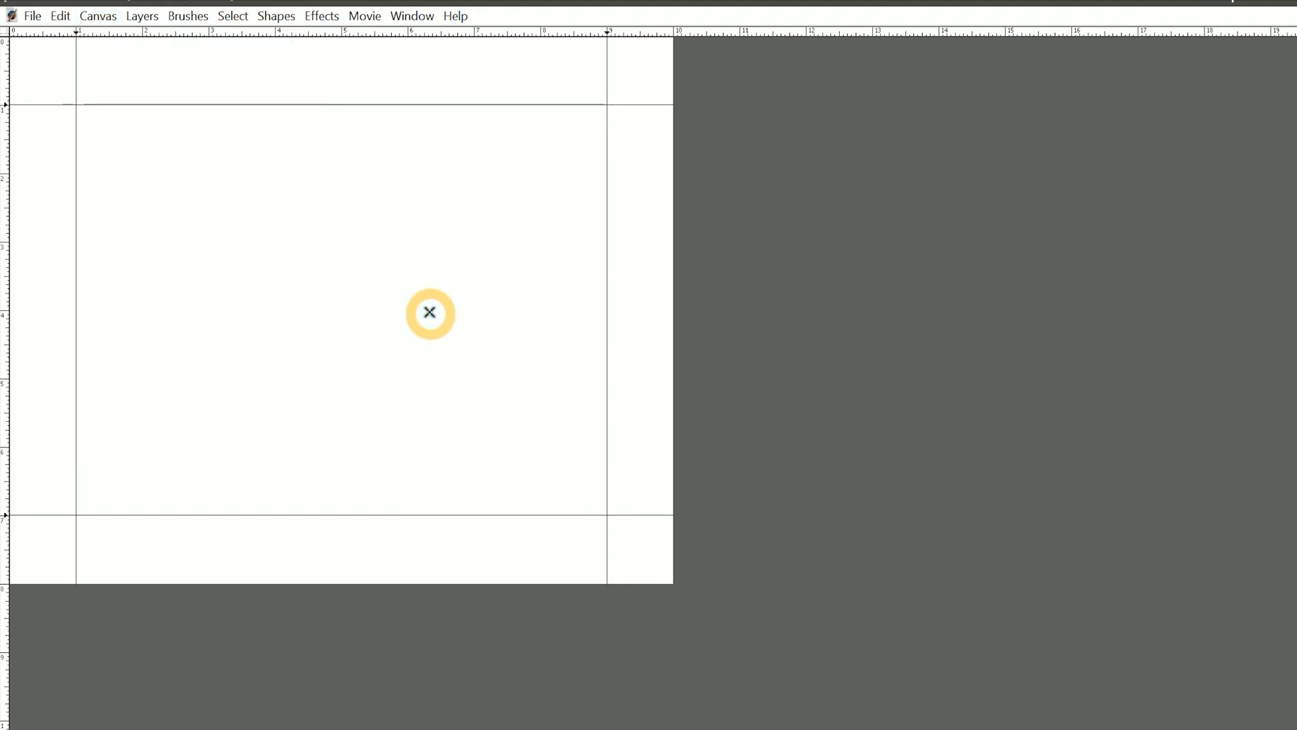
{"action": "mouse_move", "coordinate": [172, 113]}
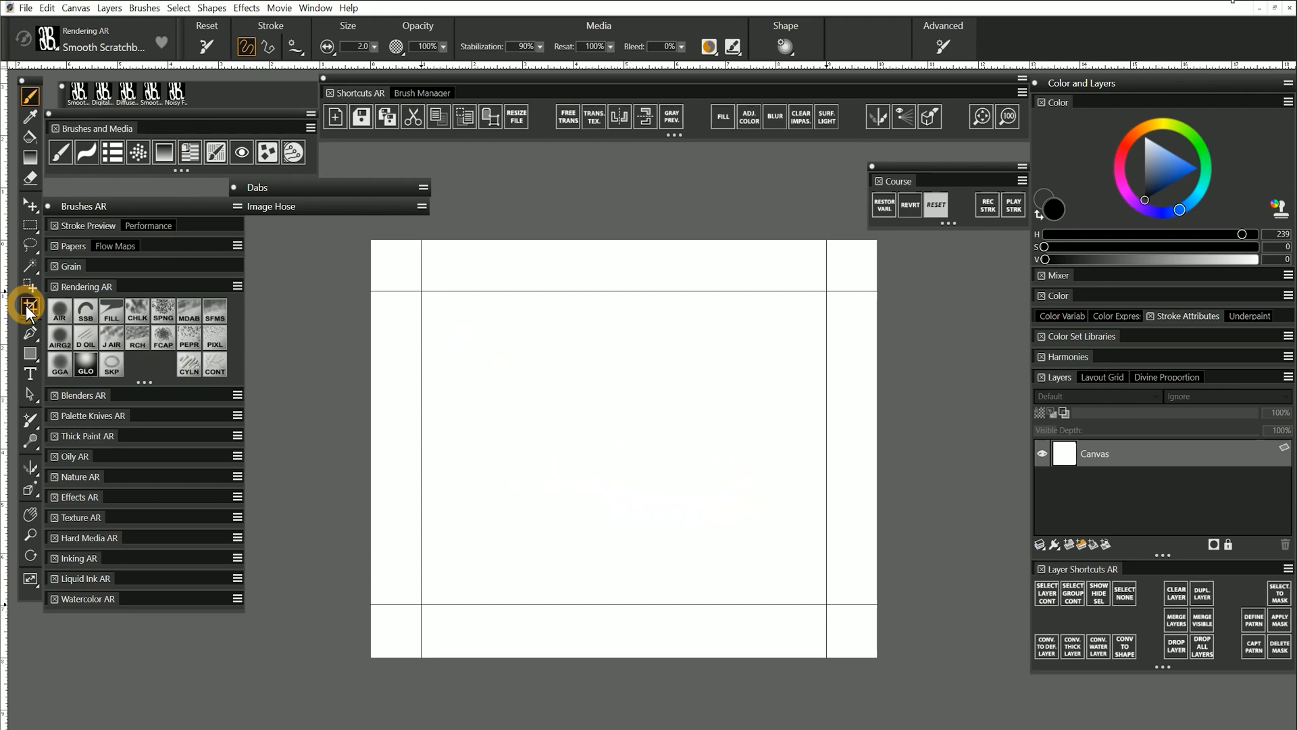
Step: Bring up Guide Options for the vertical guide sitting at 1 inch
{"action": "left_click", "coordinate": [30, 305]}
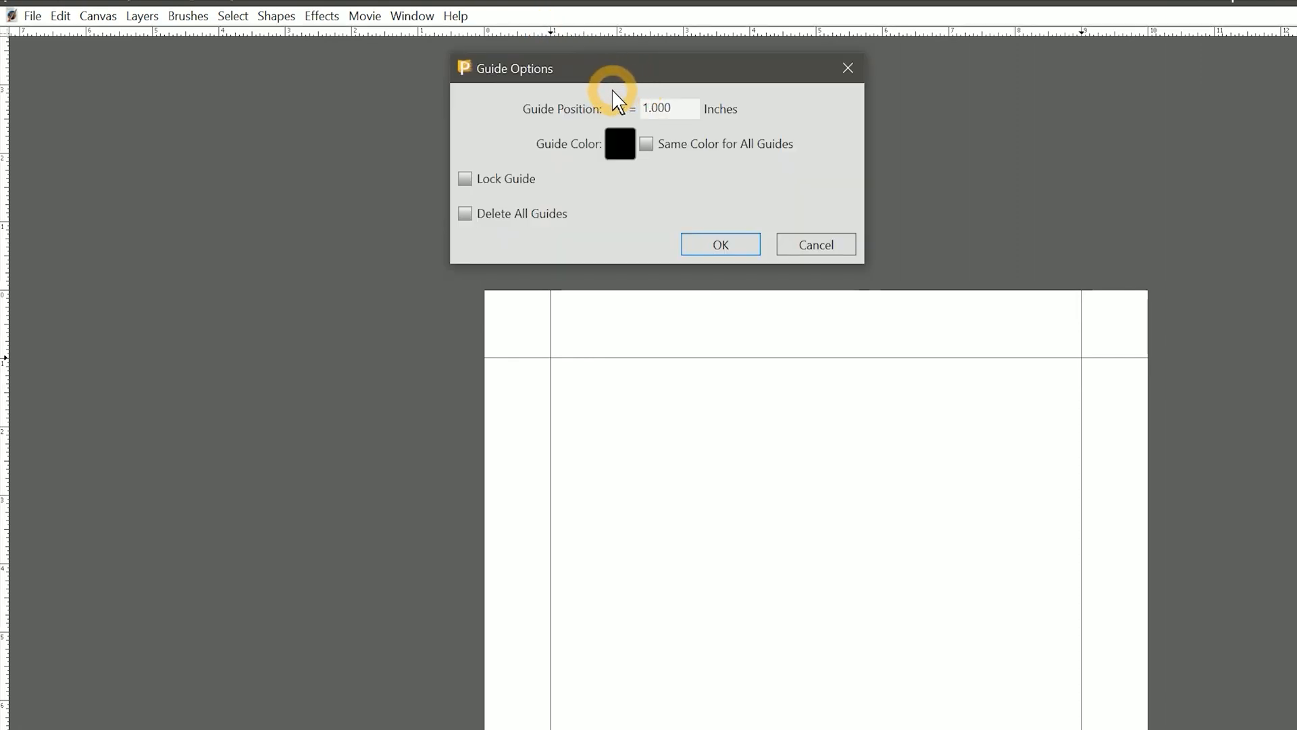
Step: Colour the guide cyan, delete all guides, and hide the rulers with Ctrl+R
{"action": "left_click", "coordinate": [666, 109]}
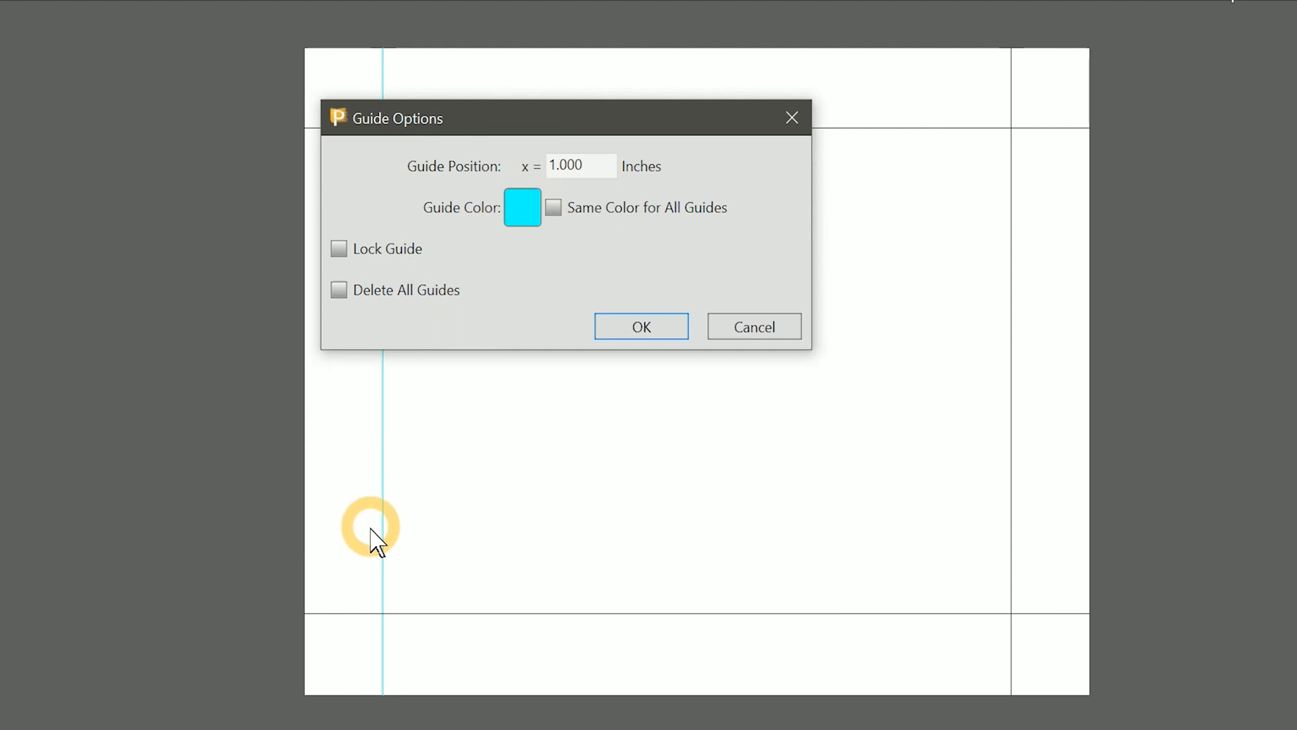
{"action": "mouse_move", "coordinate": [378, 495]}
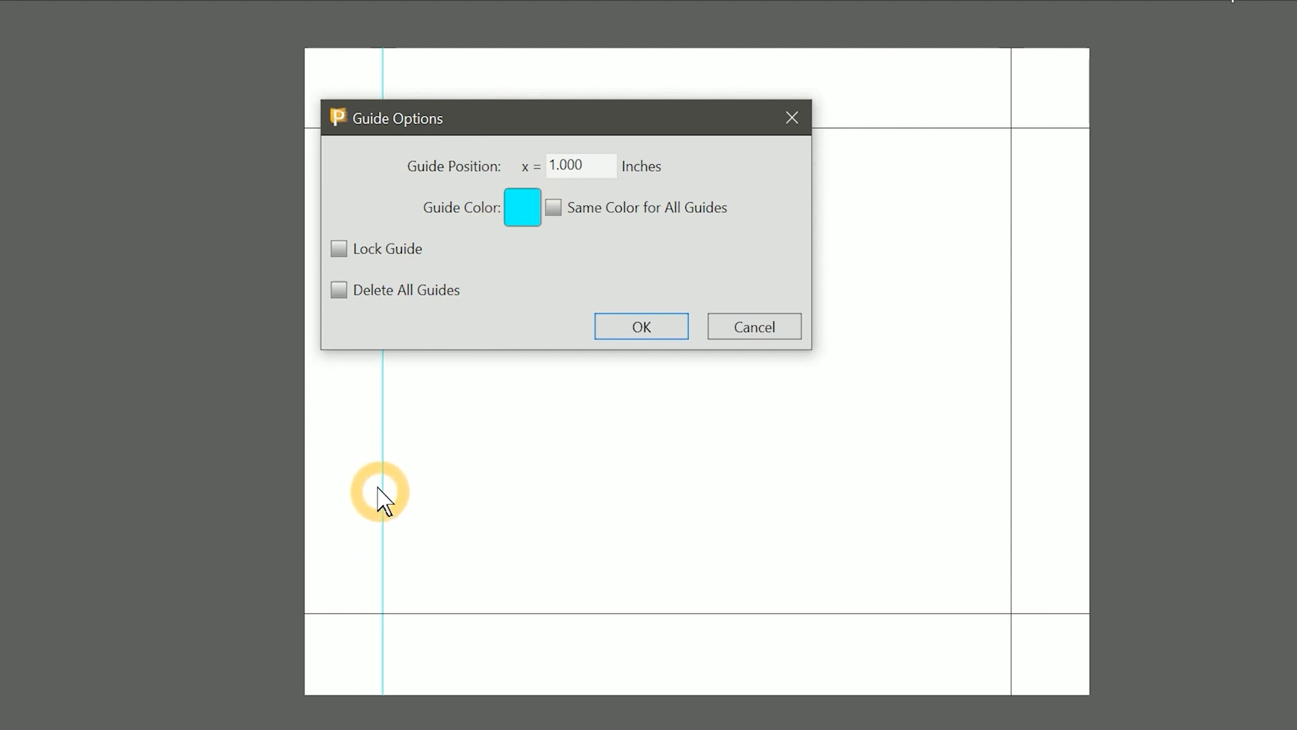
{"action": "mouse_move", "coordinate": [339, 272]}
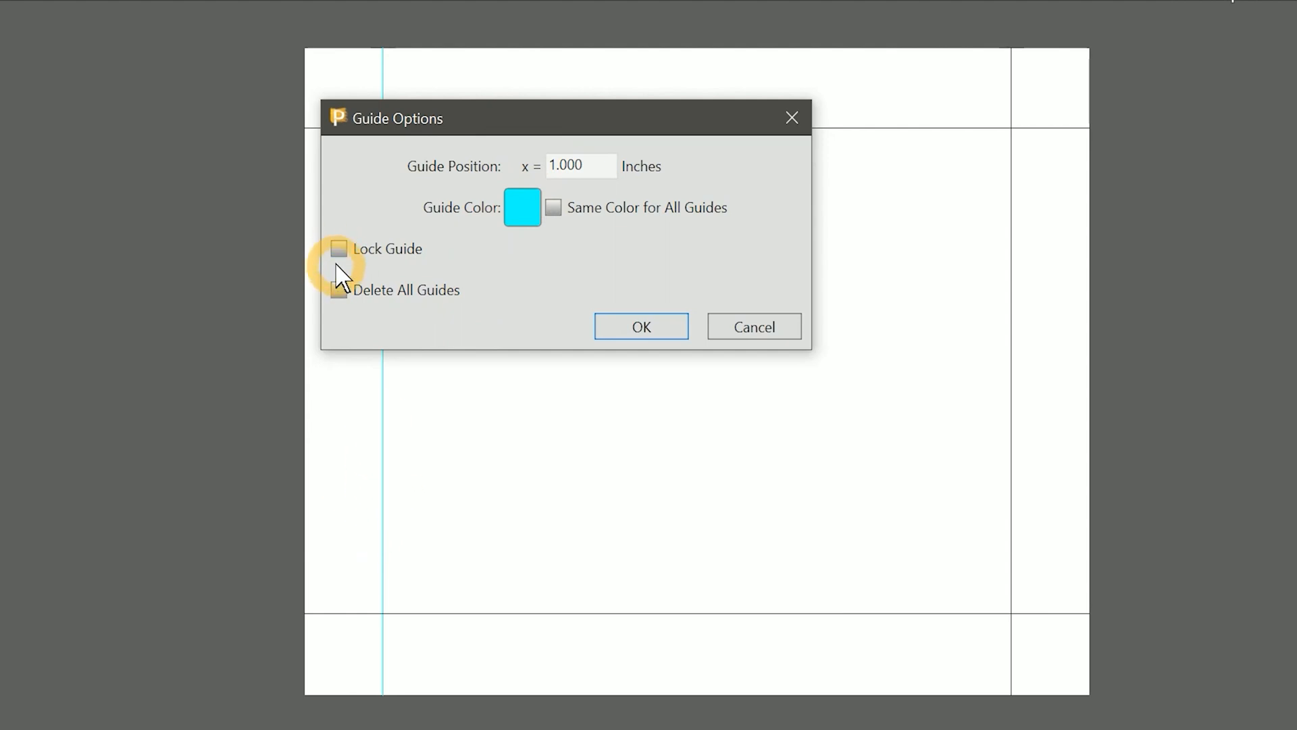
{"action": "left_click", "coordinate": [338, 289]}
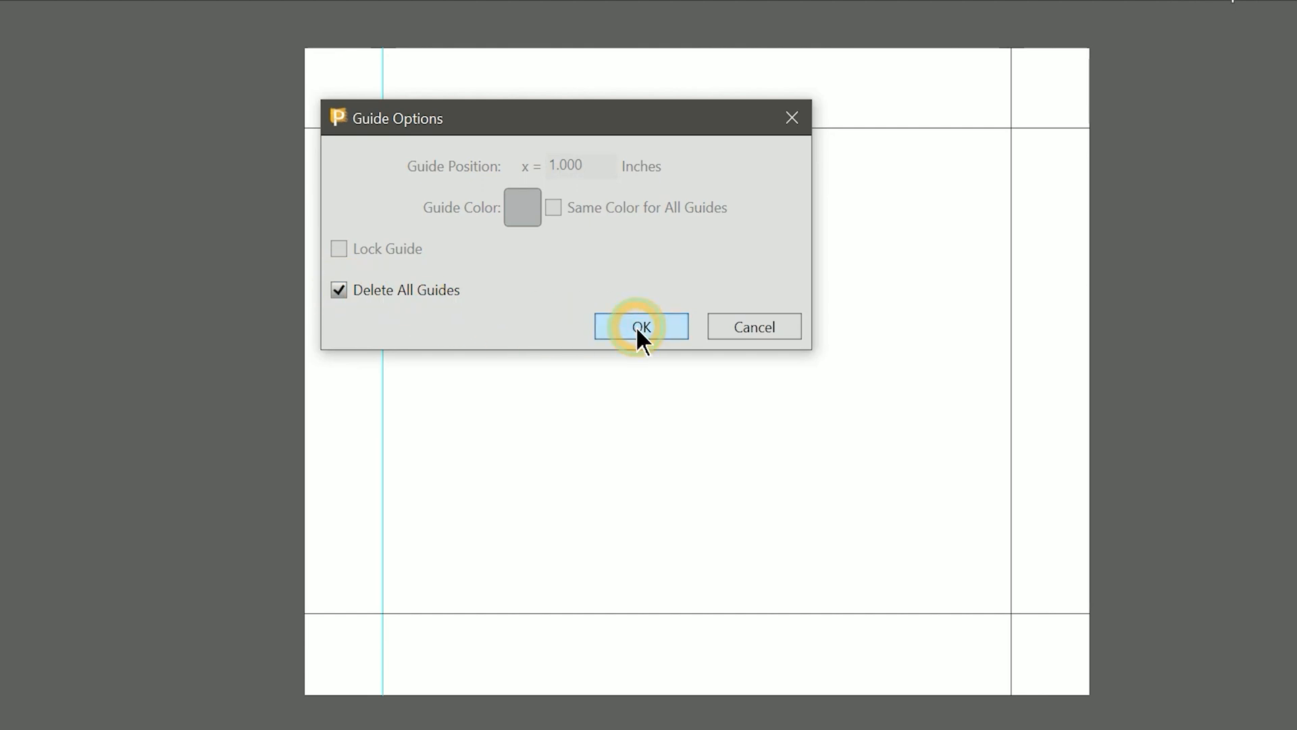
{"action": "left_click", "coordinate": [642, 326]}
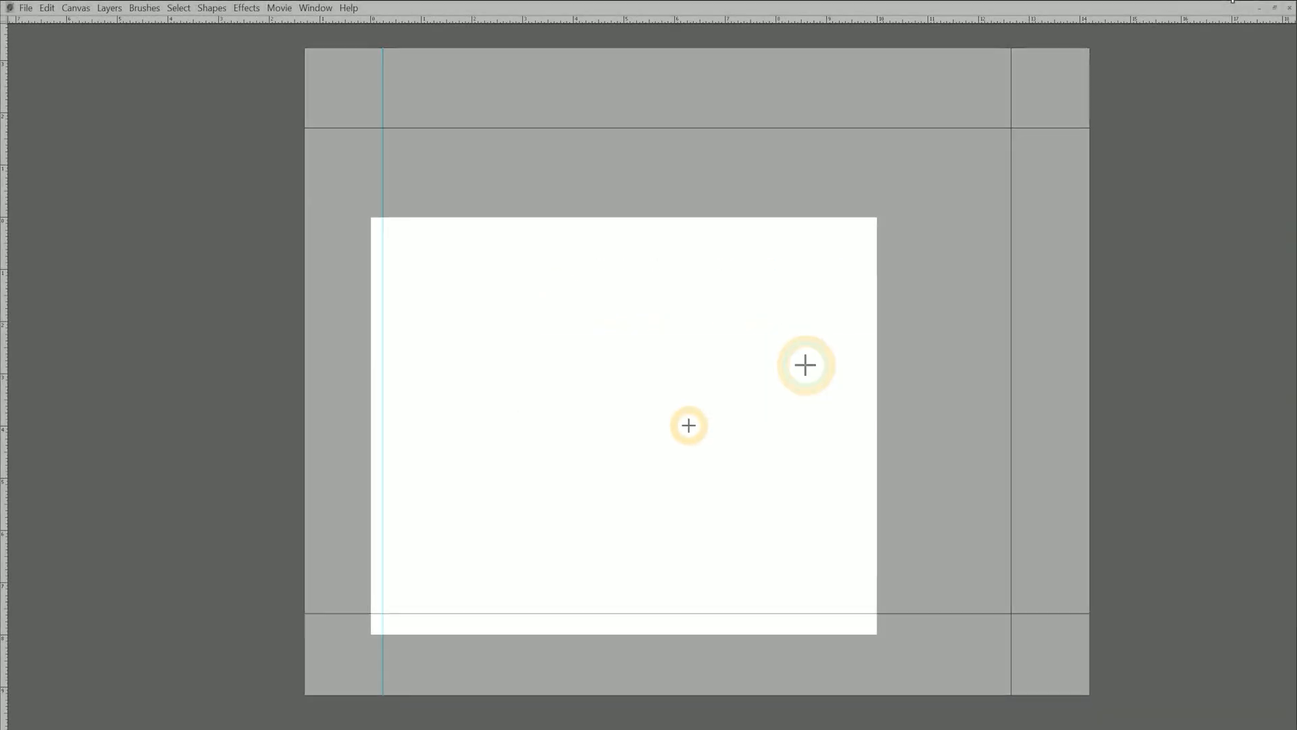
{"action": "key", "text": "ctrl+r"}
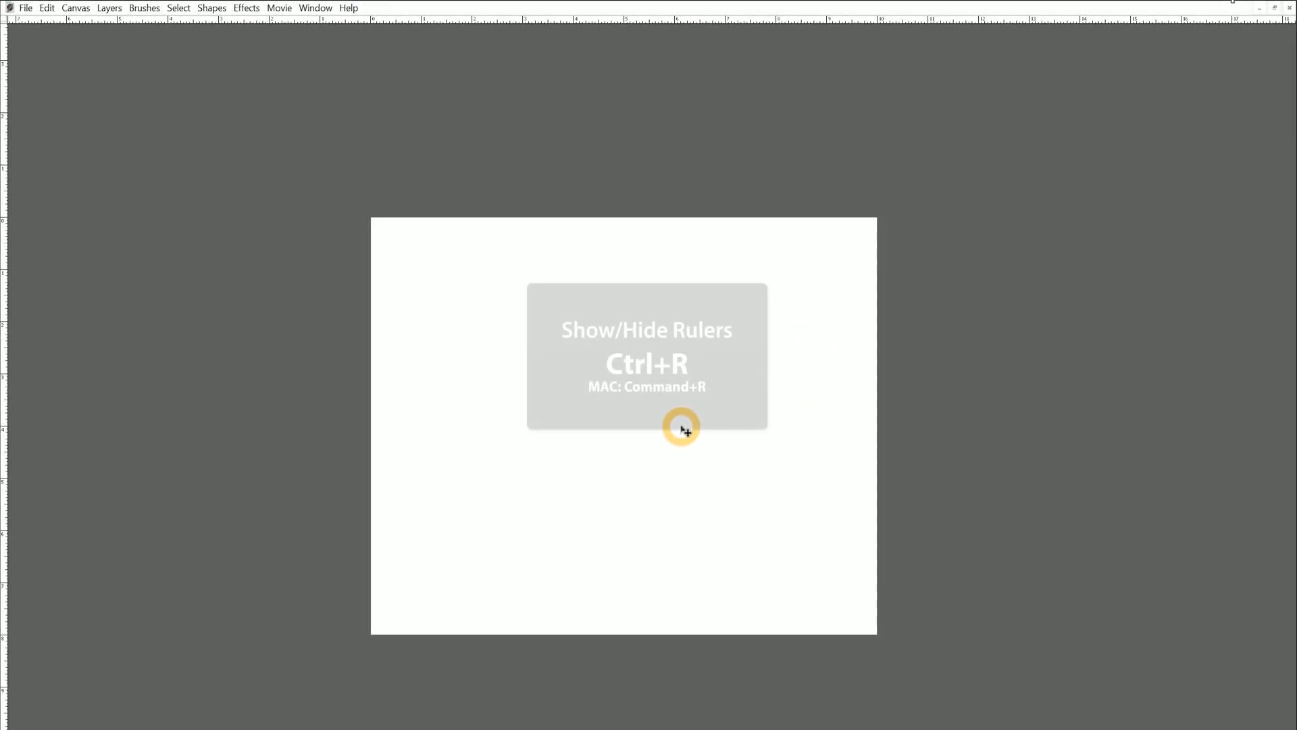